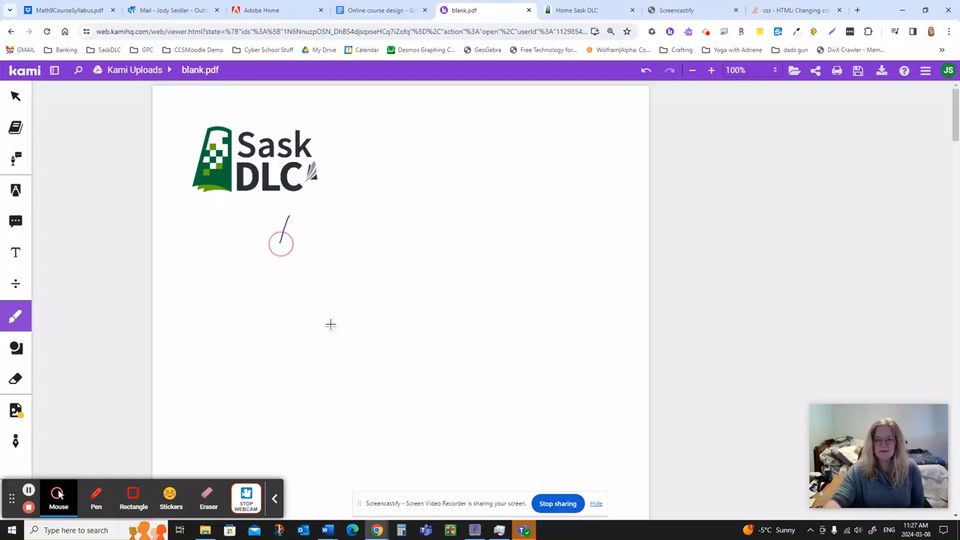
# Handwrite the underlined title "Rounding!" just below the Sask DLC logo
pyautogui.moveTo(262, 225); pyautogui.dragTo(375, 232)
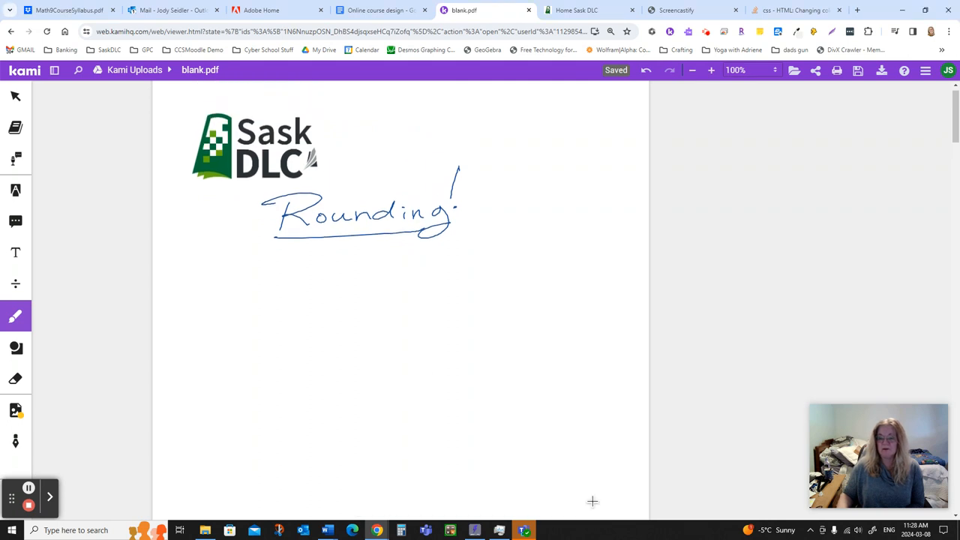
pyautogui.moveTo(315, 402)
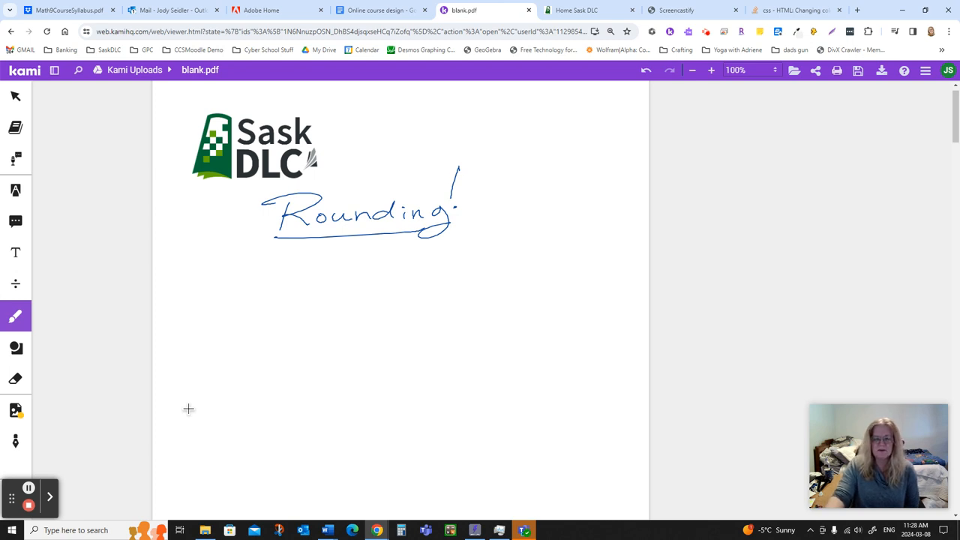
# Handwrite the number 14.3726594 on the line under the title
pyautogui.moveTo(213, 297); pyautogui.dragTo(240, 292)
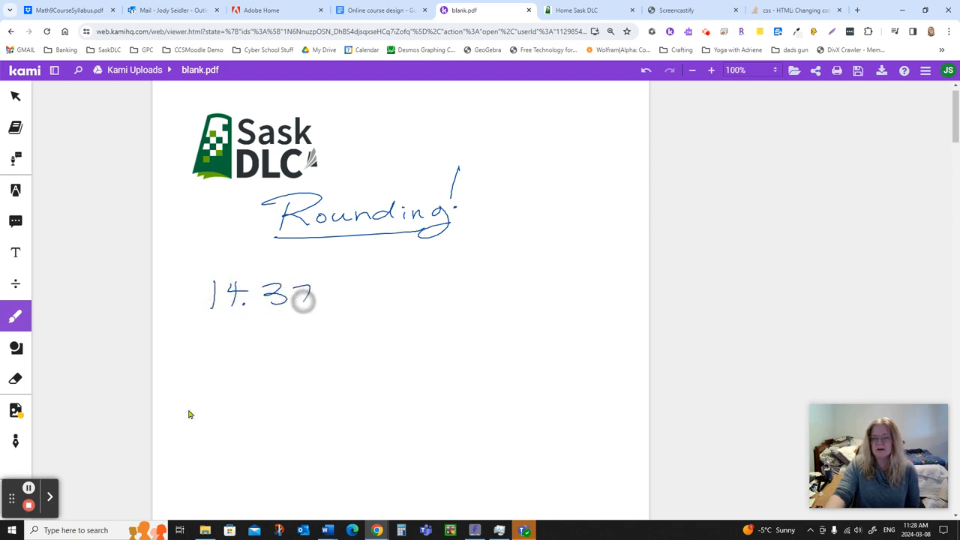
pyautogui.moveTo(307, 300); pyautogui.dragTo(397, 292)
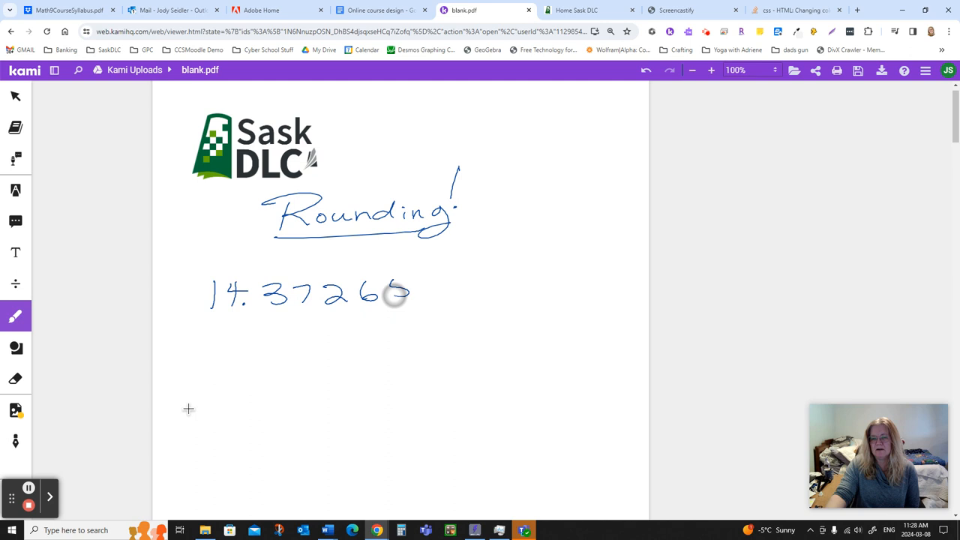
pyautogui.moveTo(393, 293); pyautogui.dragTo(492, 292)
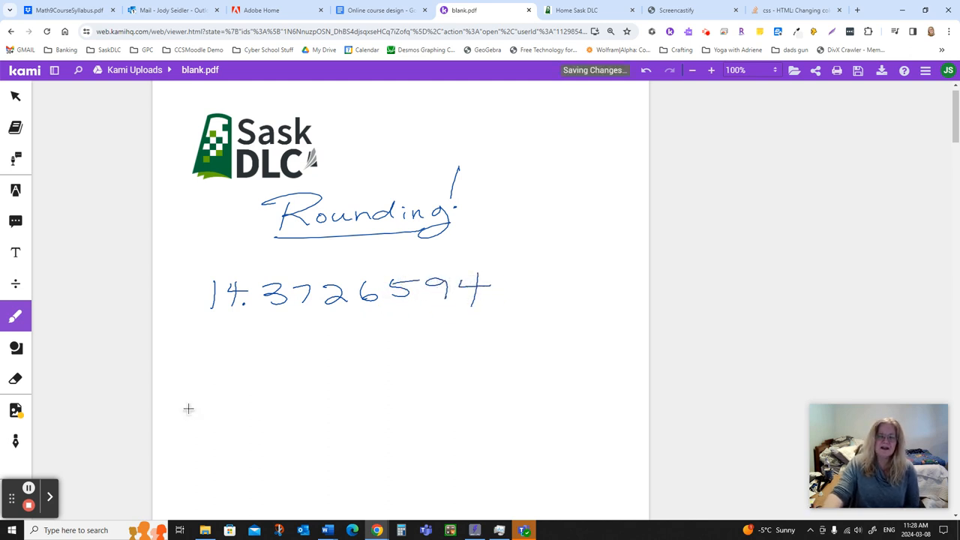
# Add a brace with "7 decimals" under the digits, then switch to the eraser to remove it
pyautogui.moveTo(263, 327); pyautogui.dragTo(513, 324)
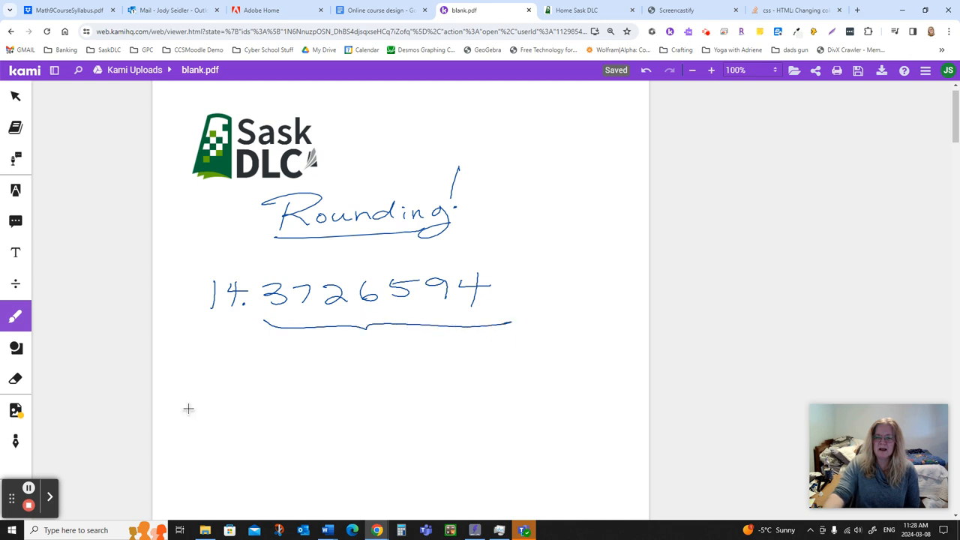
pyautogui.moveTo(342, 357); pyautogui.dragTo(423, 358)
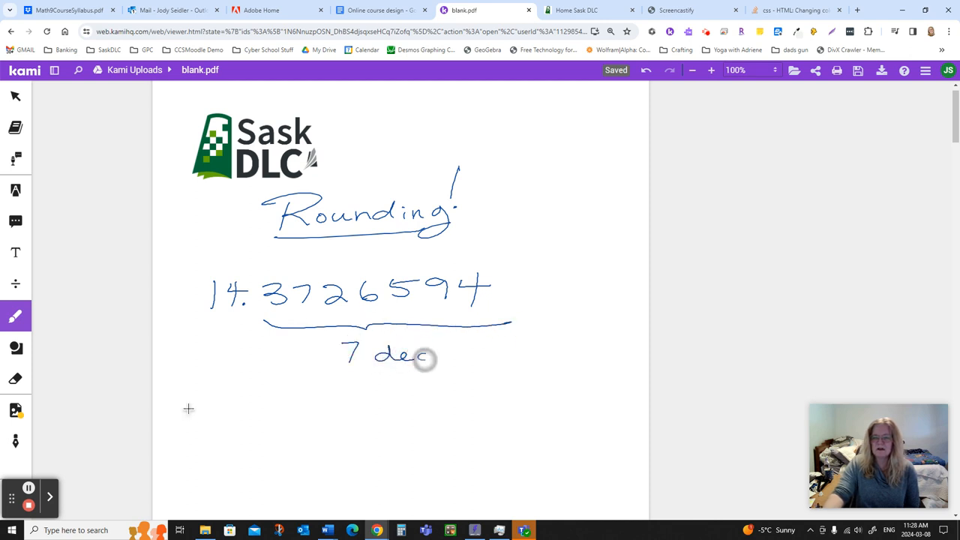
pyautogui.moveTo(423, 358); pyautogui.dragTo(513, 352)
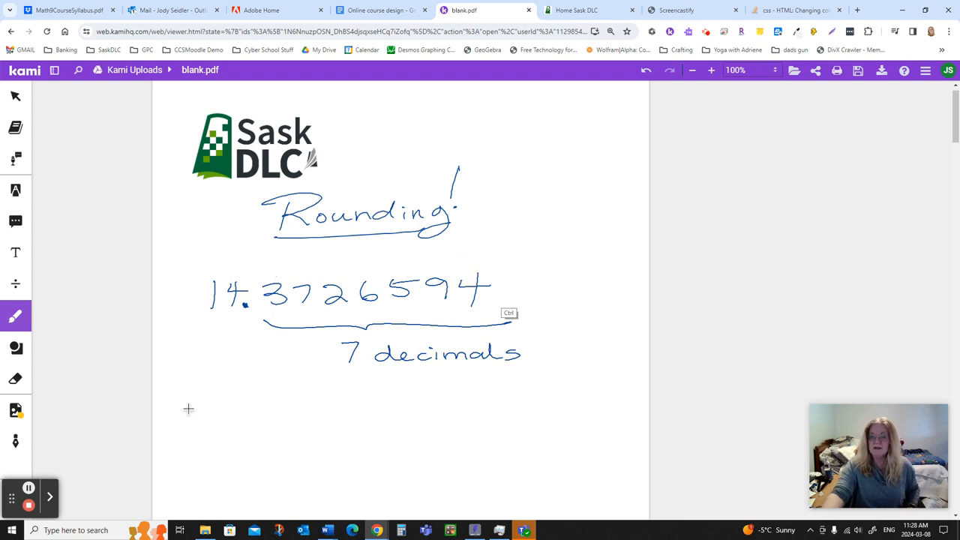
pyautogui.click(15, 378)
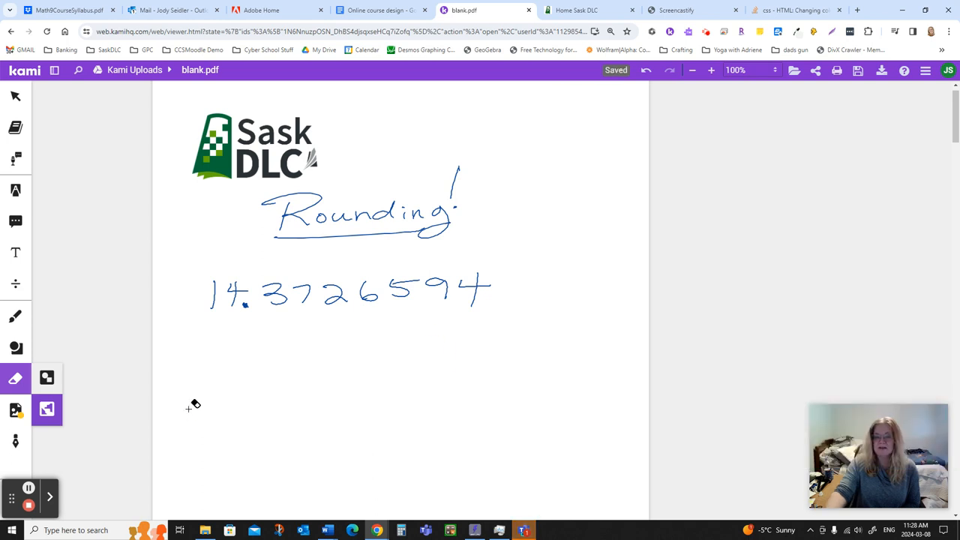
# Back on the pen, write 14.3 with blanks below and arrow the 7 into its blank
pyautogui.click(15, 314)
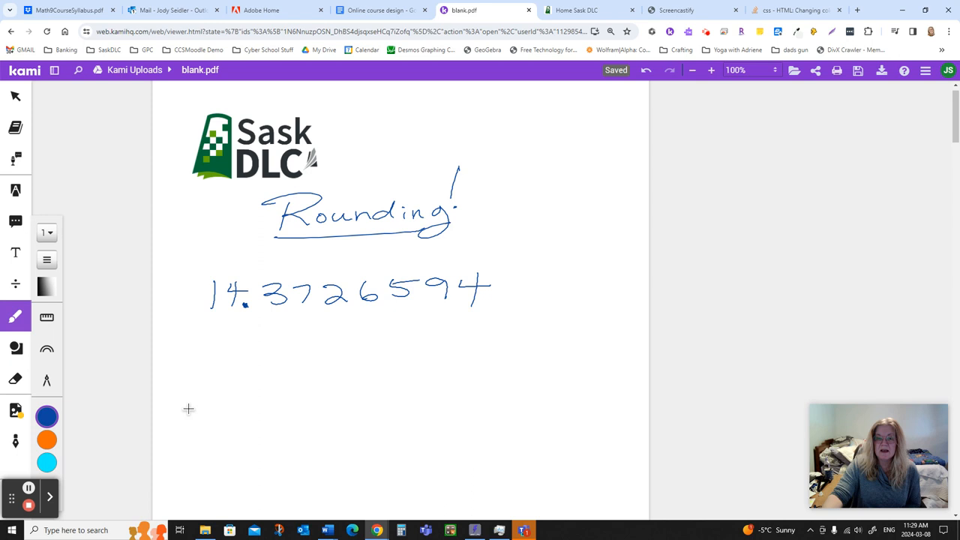
pyautogui.moveTo(213, 348); pyautogui.dragTo(232, 345)
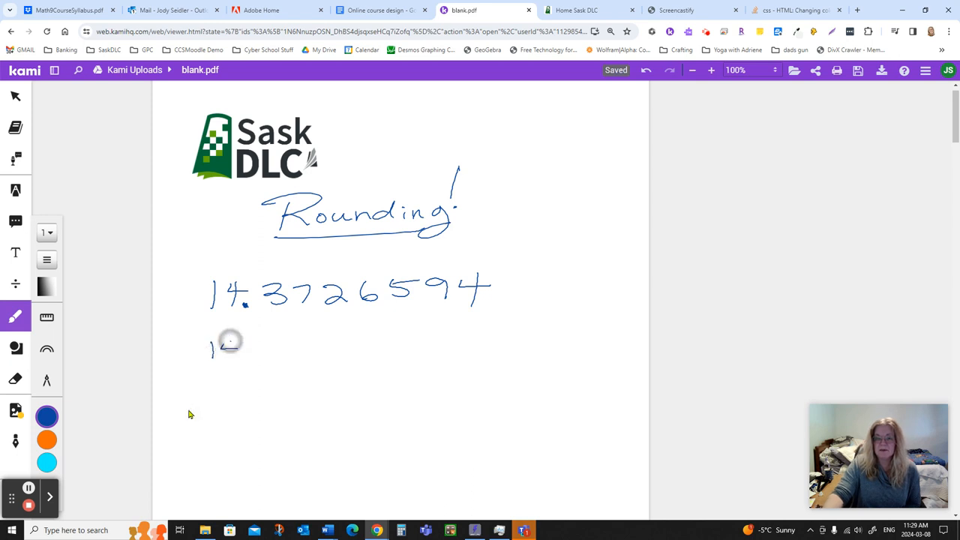
pyautogui.moveTo(225, 348); pyautogui.dragTo(308, 362)
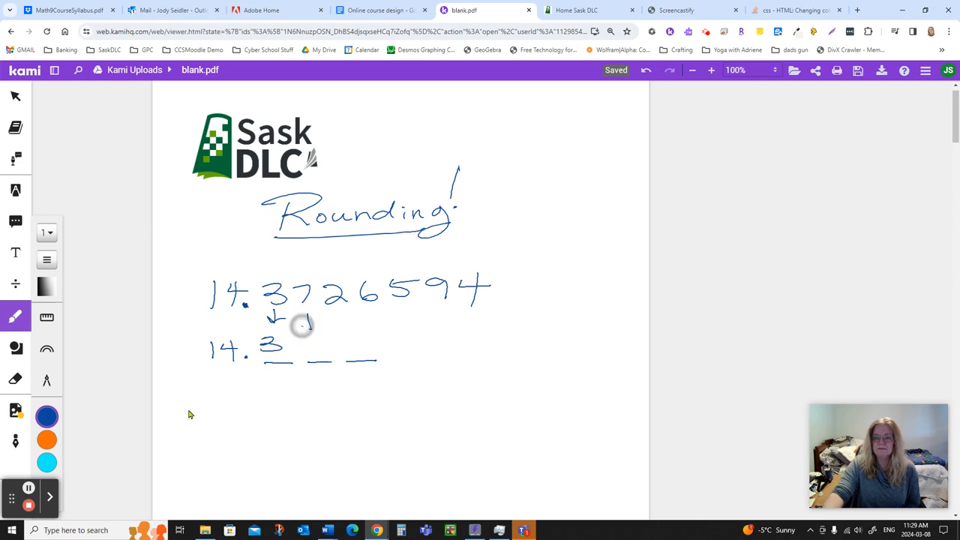
pyautogui.moveTo(300, 333); pyautogui.dragTo(318, 357)
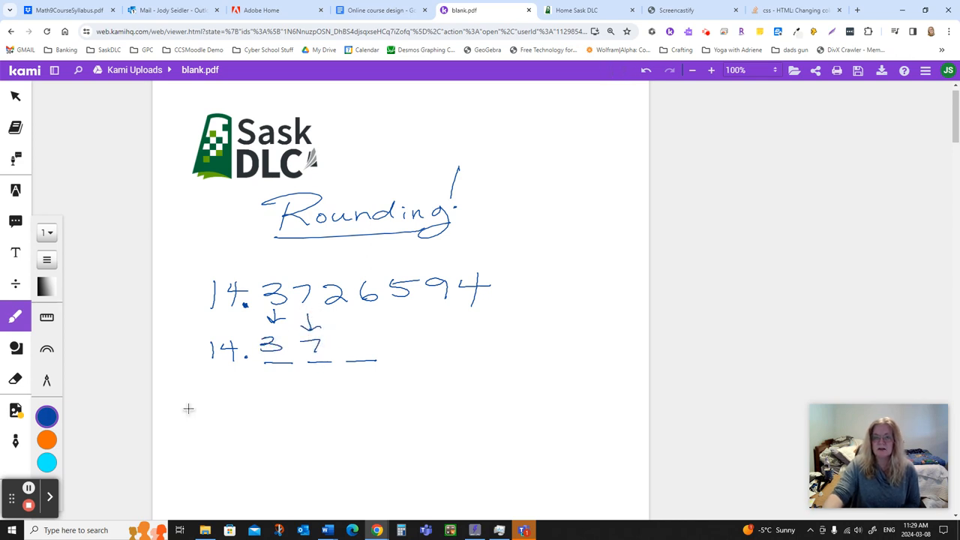
pyautogui.moveTo(315, 282); pyautogui.dragTo(345, 307)
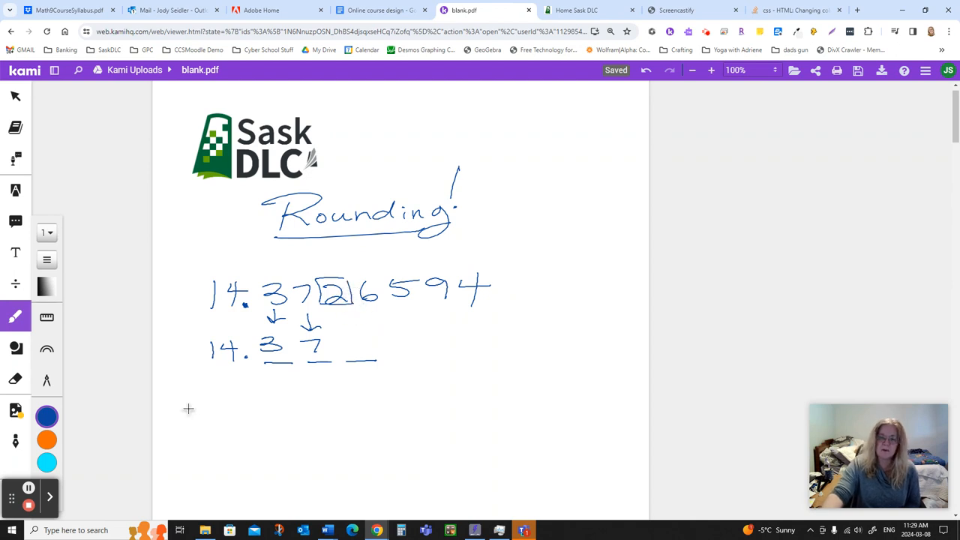
# Box the 2, arrow the 6 and note "5 or more round up" for rounding to 3 places
pyautogui.moveTo(378, 315); pyautogui.dragTo(423, 337)
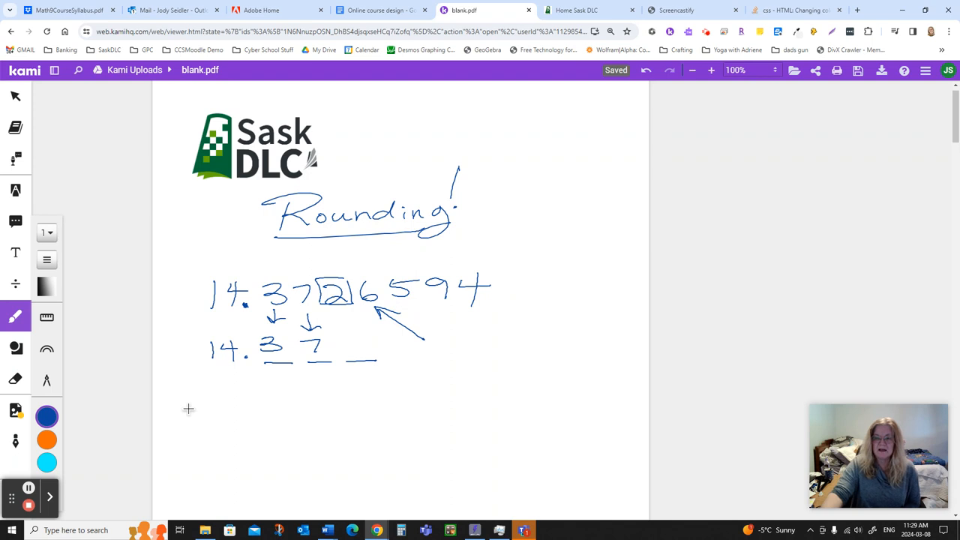
pyautogui.moveTo(434, 339); pyautogui.dragTo(501, 339)
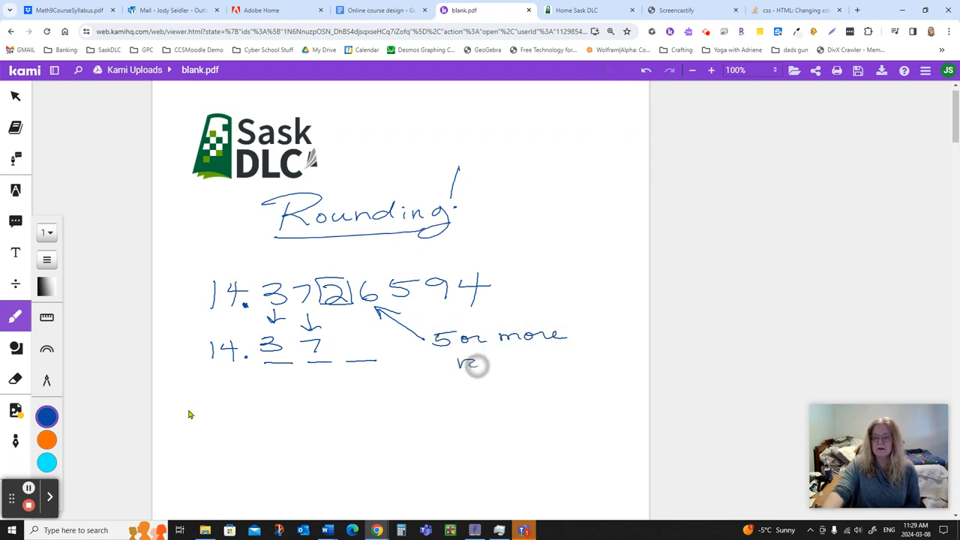
pyautogui.moveTo(464, 360); pyautogui.dragTo(593, 360)
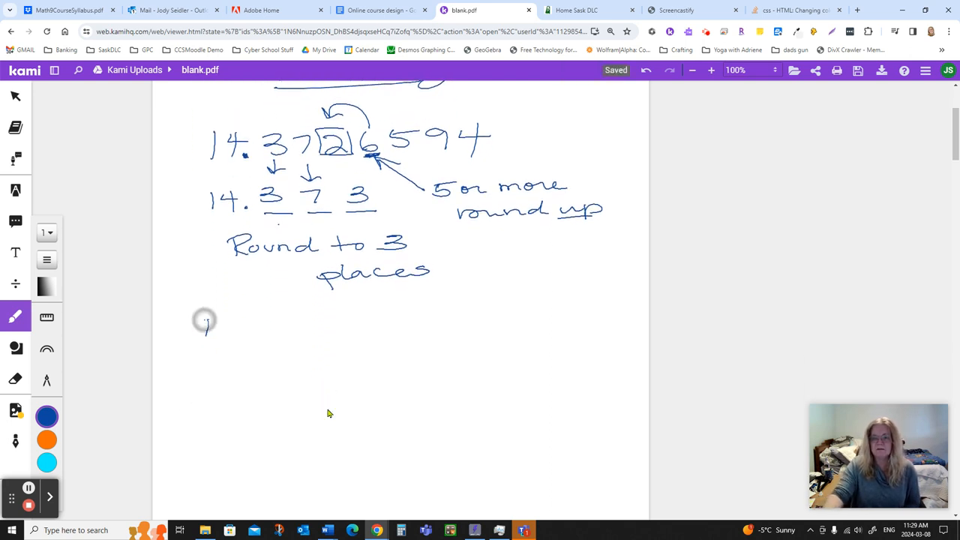
# Write the second example heading "Round to the nearest 100th"
pyautogui.moveTo(202, 330); pyautogui.dragTo(315, 330)
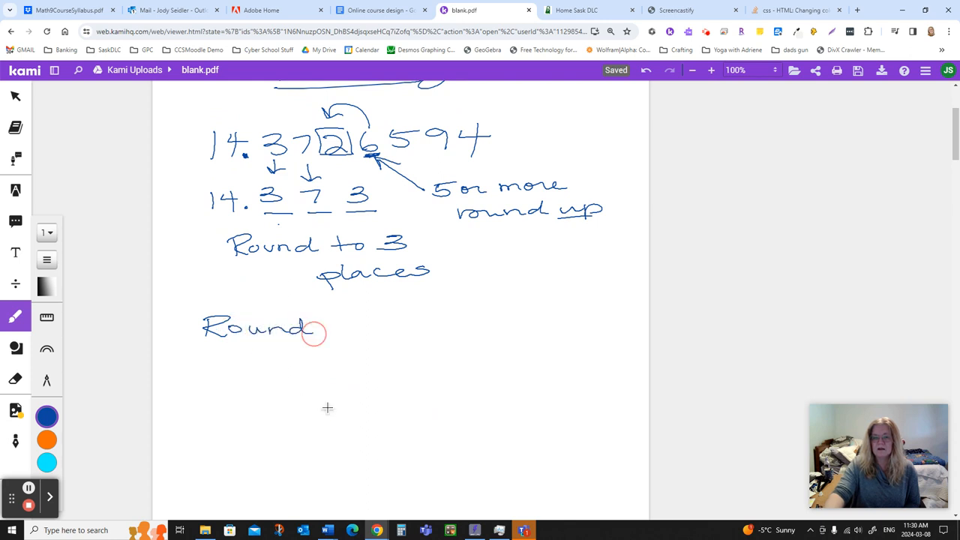
pyautogui.moveTo(333, 327); pyautogui.dragTo(468, 327)
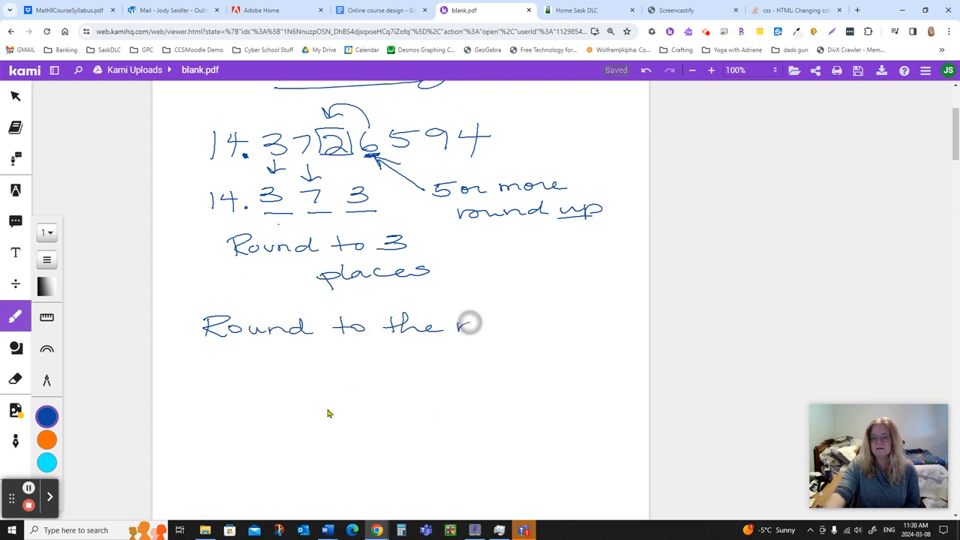
pyautogui.moveTo(468, 322); pyautogui.dragTo(573, 322)
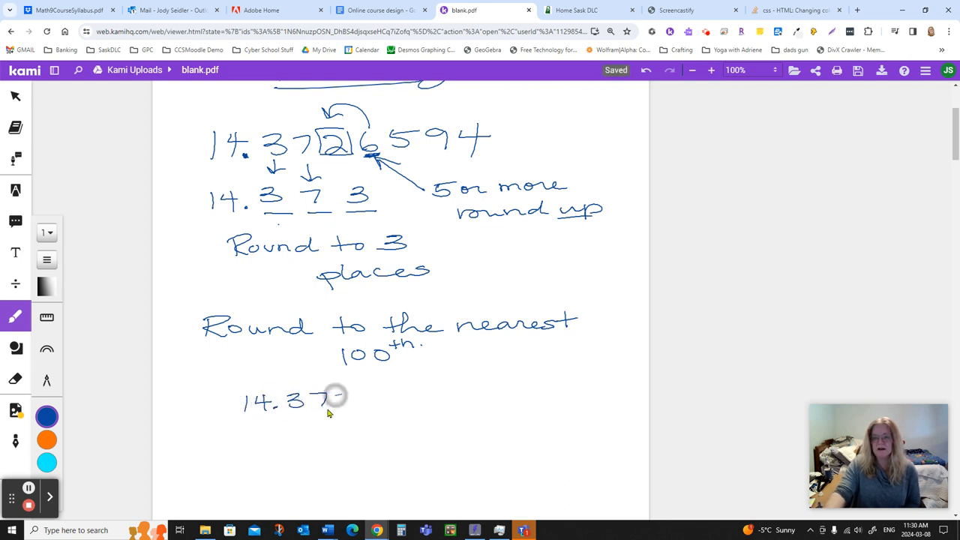
# Rewrite 14.3726594 below, darken its decimal point and label the 10's and ones digits
pyautogui.moveTo(345, 398); pyautogui.dragTo(390, 397)
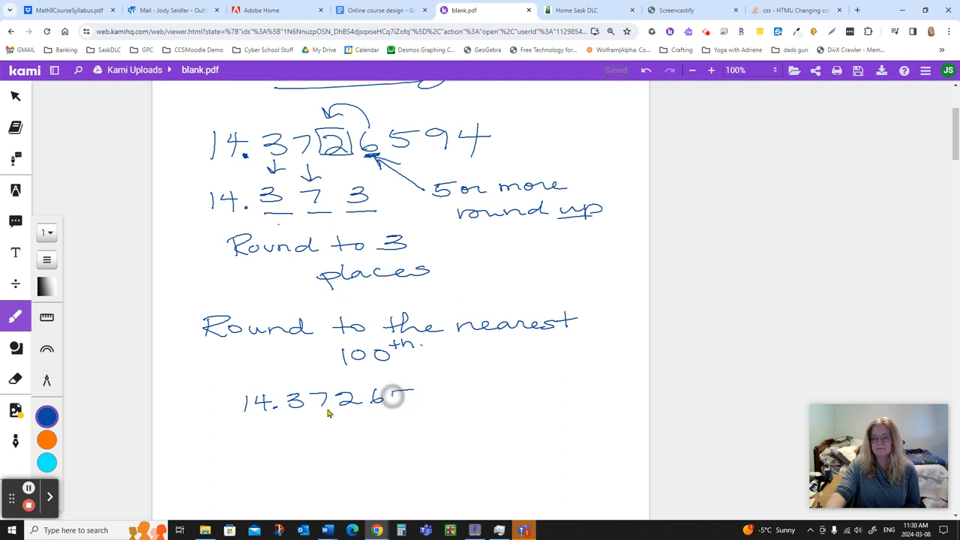
pyautogui.moveTo(390, 396); pyautogui.dragTo(473, 395)
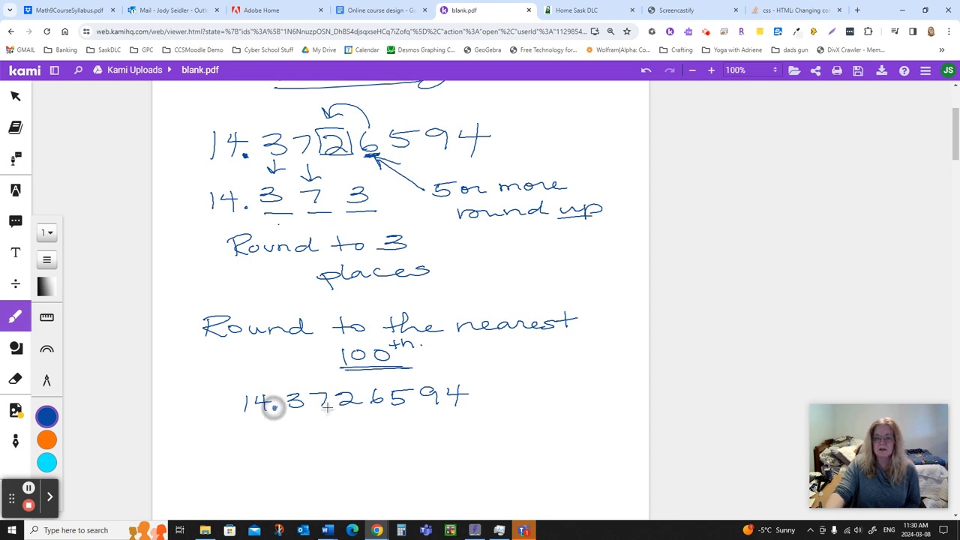
pyautogui.moveTo(198, 426); pyautogui.dragTo(276, 423)
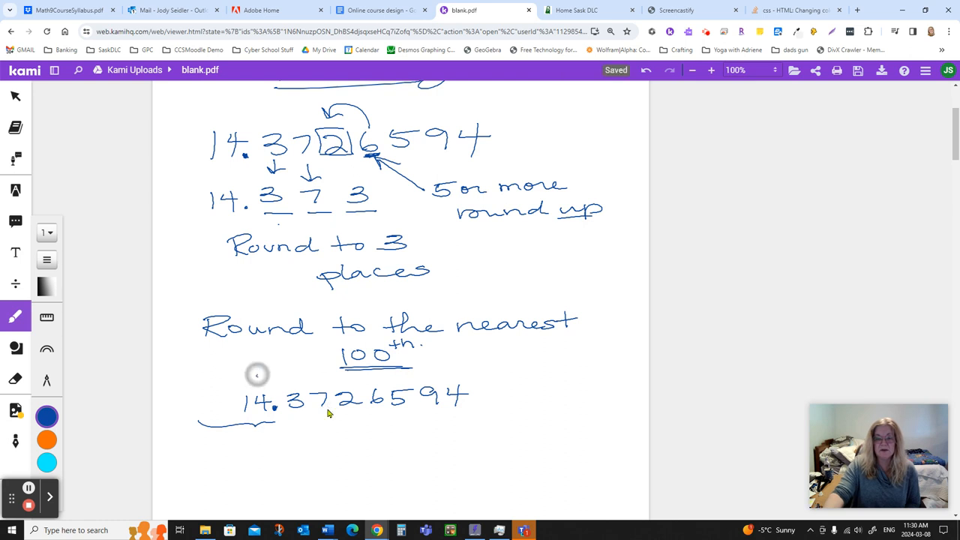
pyautogui.moveTo(252, 377); pyautogui.dragTo(262, 364)
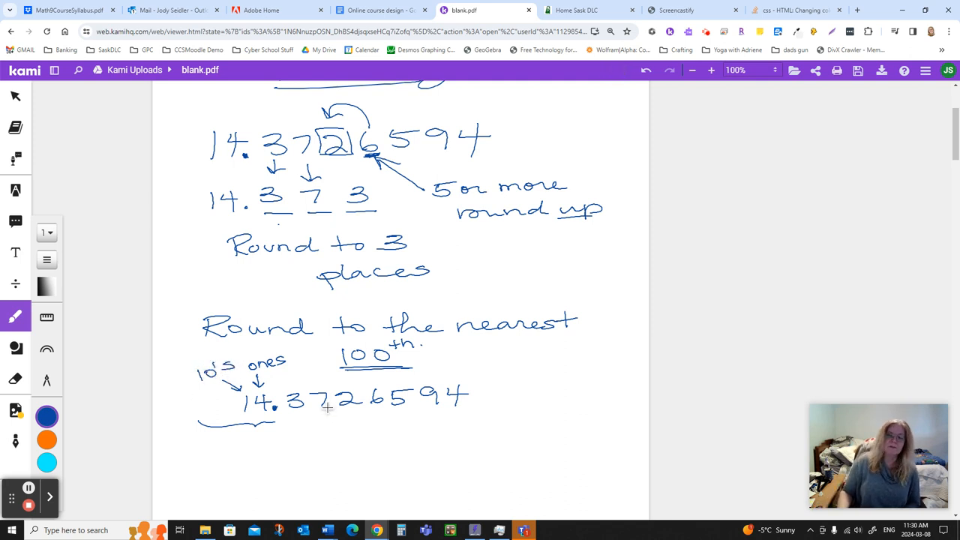
# Arrow the 3, 7 and 2 of 14.3726594 as the 10ths, 100ths and 1000ths places
pyautogui.scroll(-3)
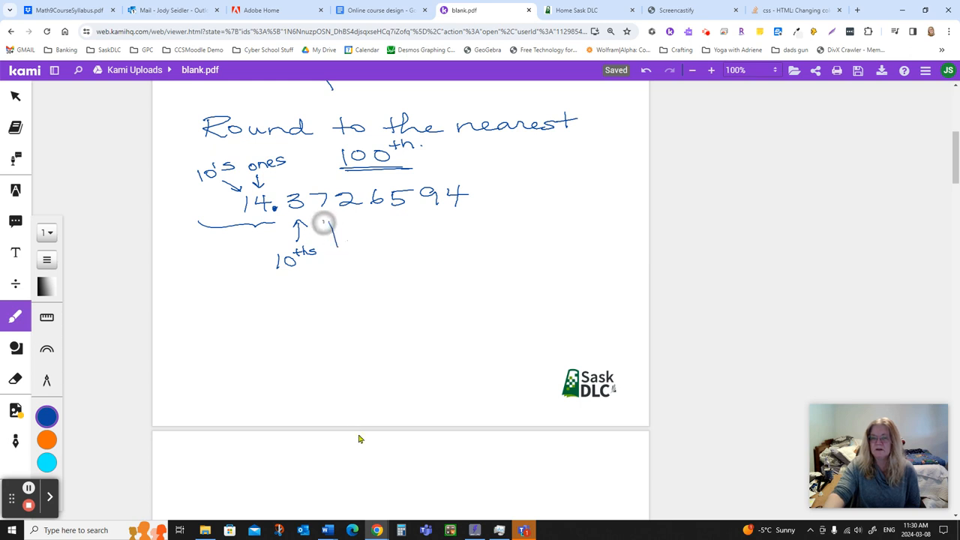
pyautogui.moveTo(329, 225); pyautogui.dragTo(348, 270)
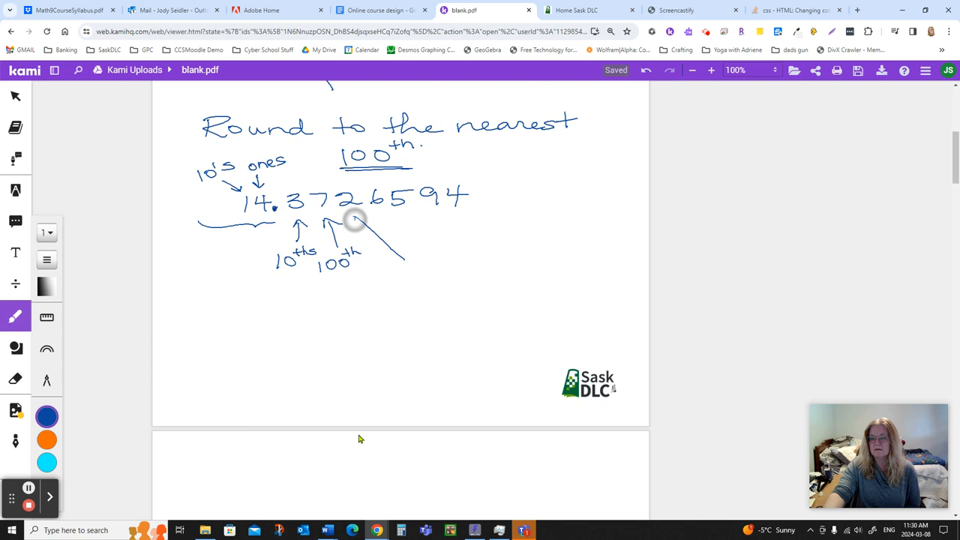
pyautogui.moveTo(360, 217); pyautogui.dragTo(427, 273)
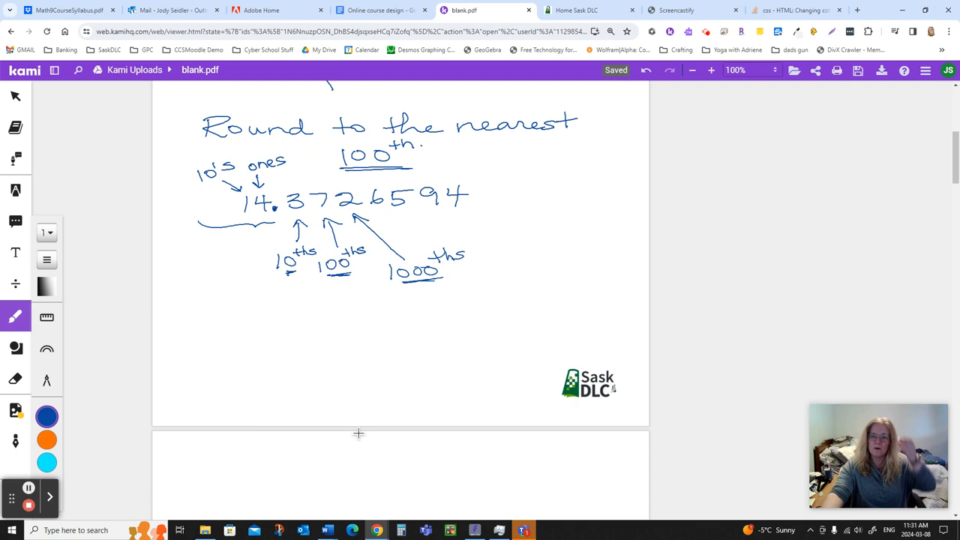
pyautogui.moveTo(390, 284); pyautogui.dragTo(443, 283)
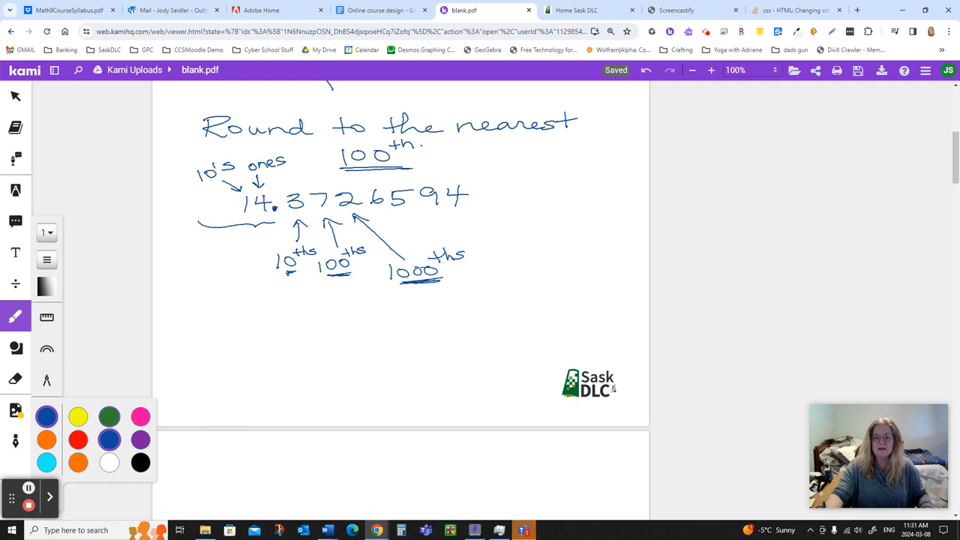
# In green, circle "100th" with "→ 2 dec.", then begin the rounded answer 14.3 underneath
pyautogui.moveTo(312, 150); pyautogui.dragTo(464, 154)
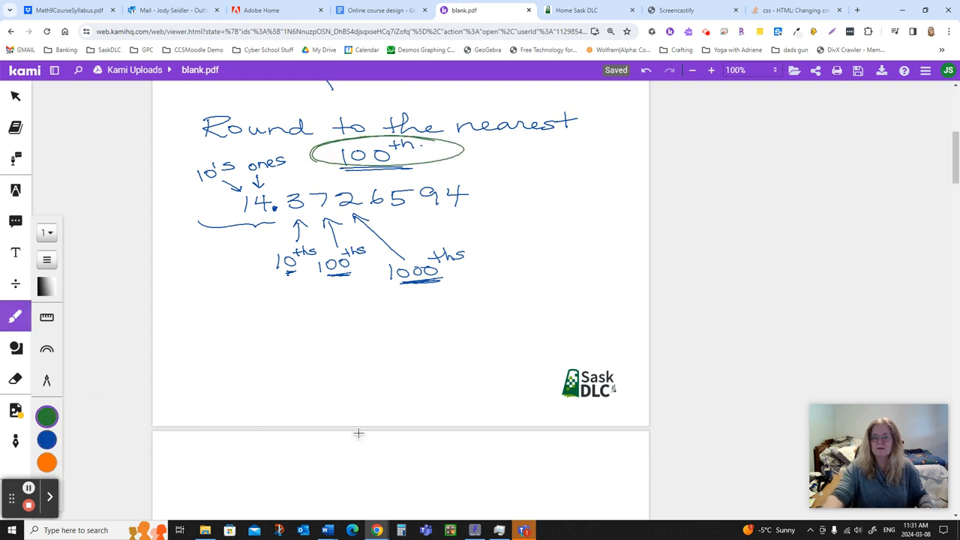
pyautogui.moveTo(480, 153); pyautogui.dragTo(543, 158)
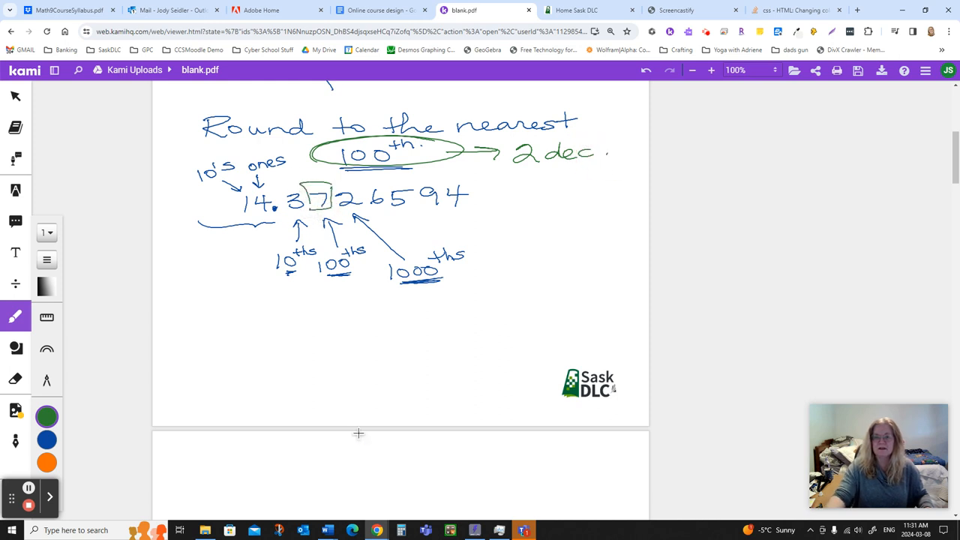
pyautogui.moveTo(258, 353); pyautogui.dragTo(293, 342)
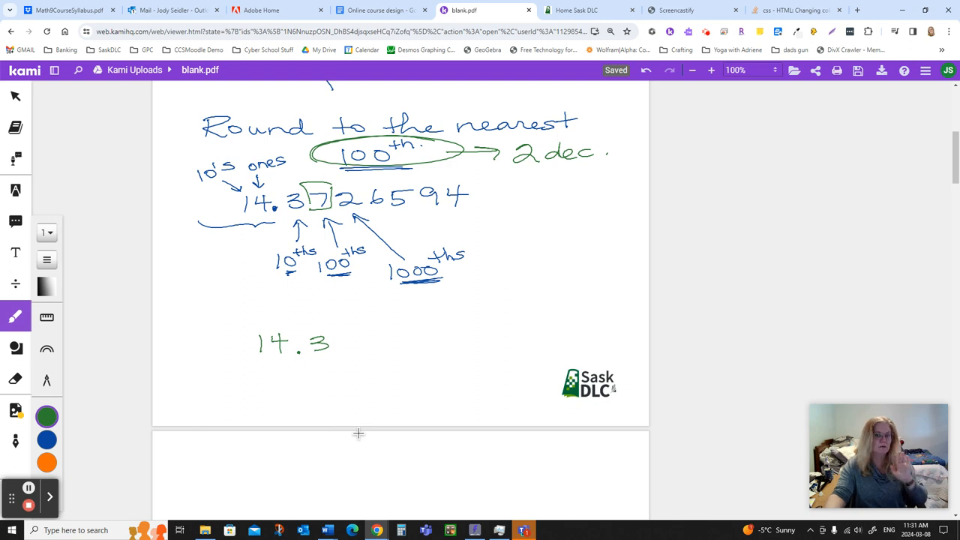
pyautogui.click(47, 417)
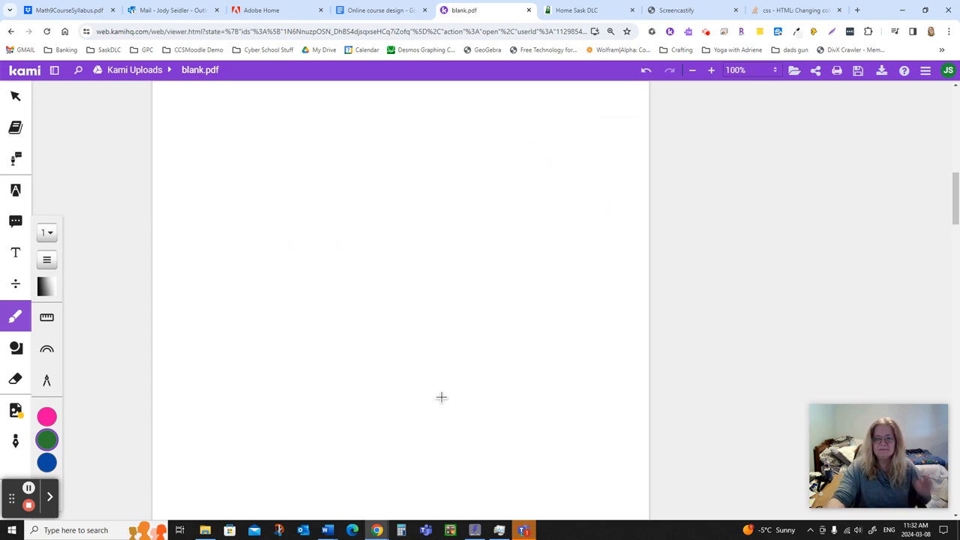
# Write 3.999 with "Round to 1 decimal" beside it at the top of the page
pyautogui.moveTo(240, 162); pyautogui.dragTo(270, 165)
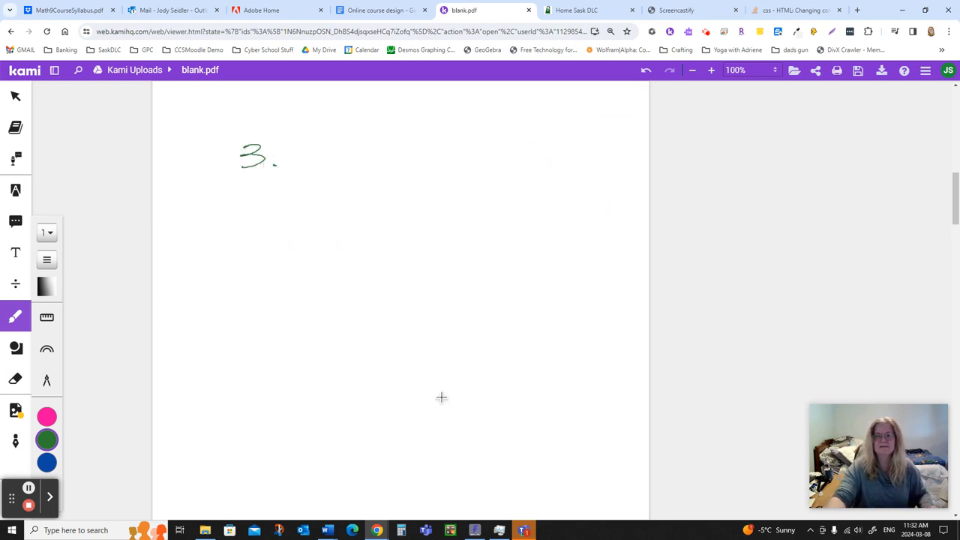
pyautogui.moveTo(282, 158); pyautogui.dragTo(375, 150)
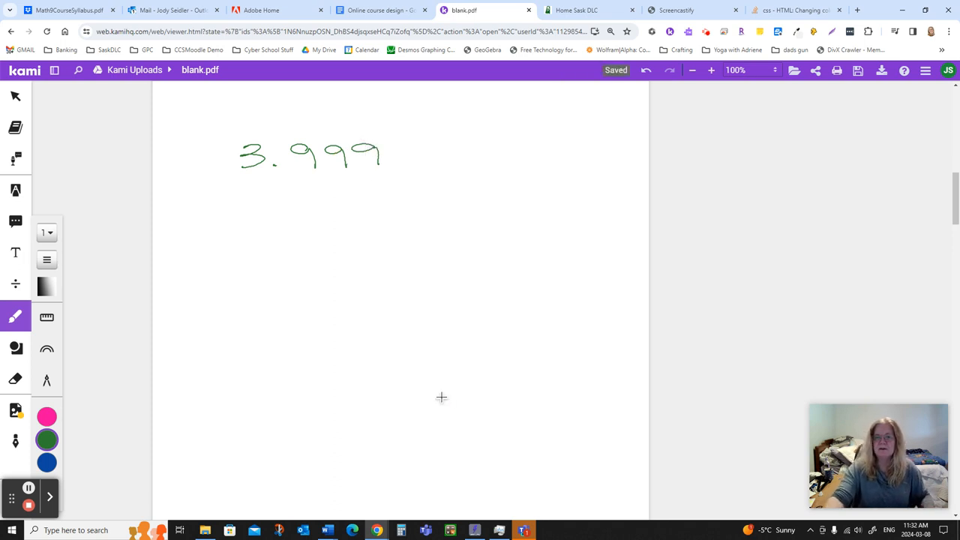
pyautogui.moveTo(441, 147); pyautogui.dragTo(513, 147)
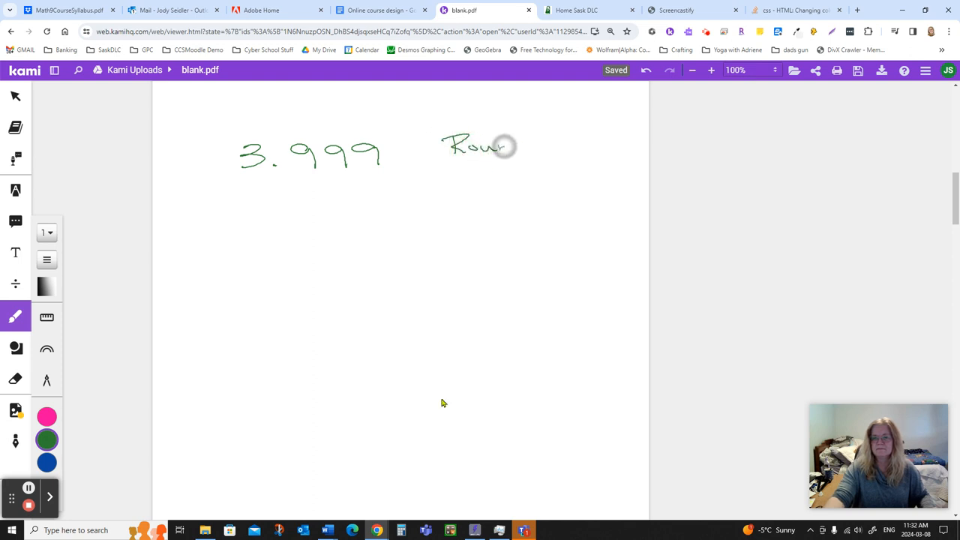
pyautogui.moveTo(507, 147); pyautogui.dragTo(578, 147)
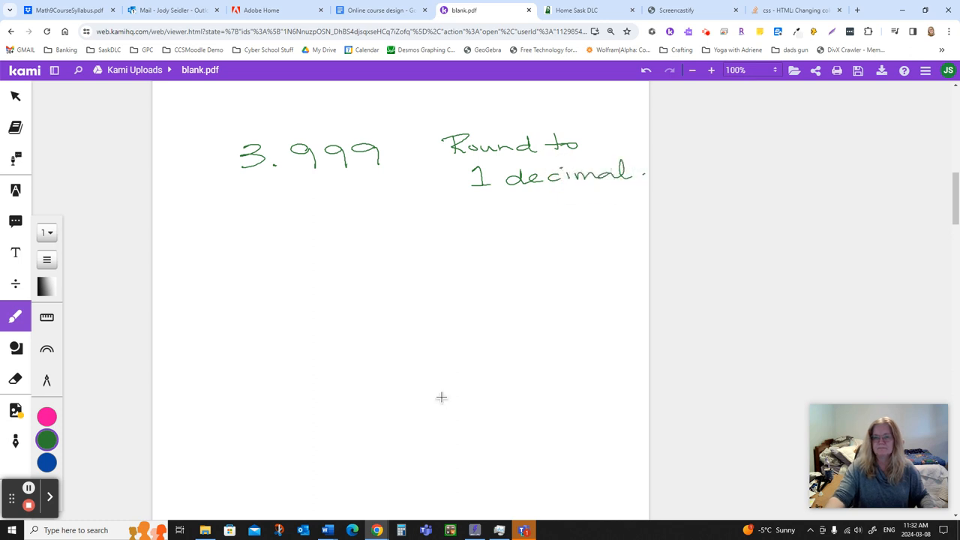
# Mark the 9s as round-up and carry to 3.10, reasoning 3 and 10/10
pyautogui.moveTo(248, 225); pyautogui.dragTo(288, 232)
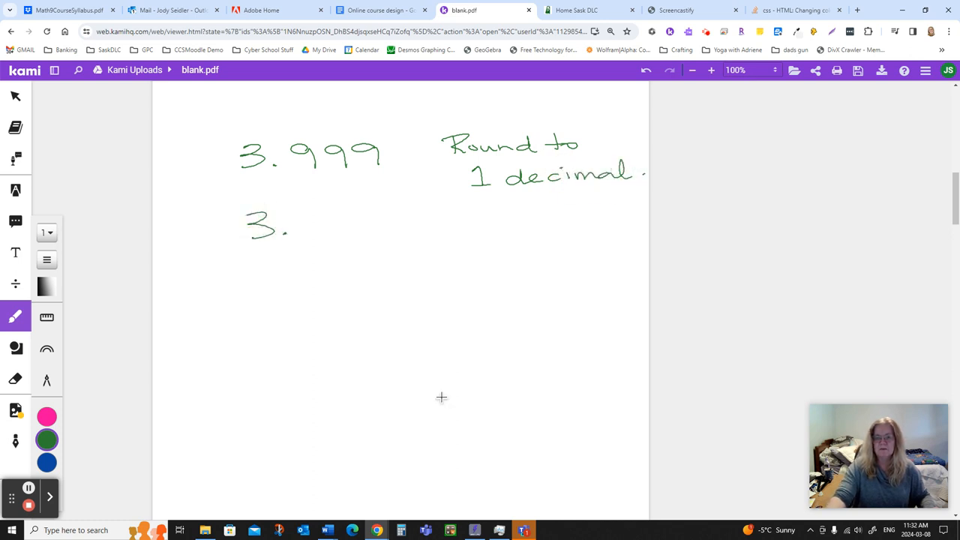
pyautogui.moveTo(288, 239); pyautogui.dragTo(329, 240)
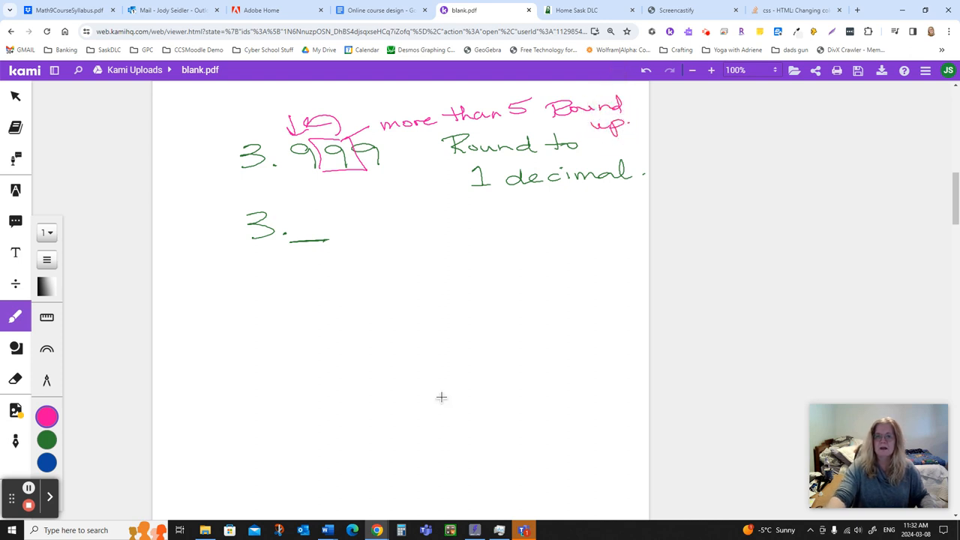
pyautogui.moveTo(300, 168); pyautogui.dragTo(345, 180)
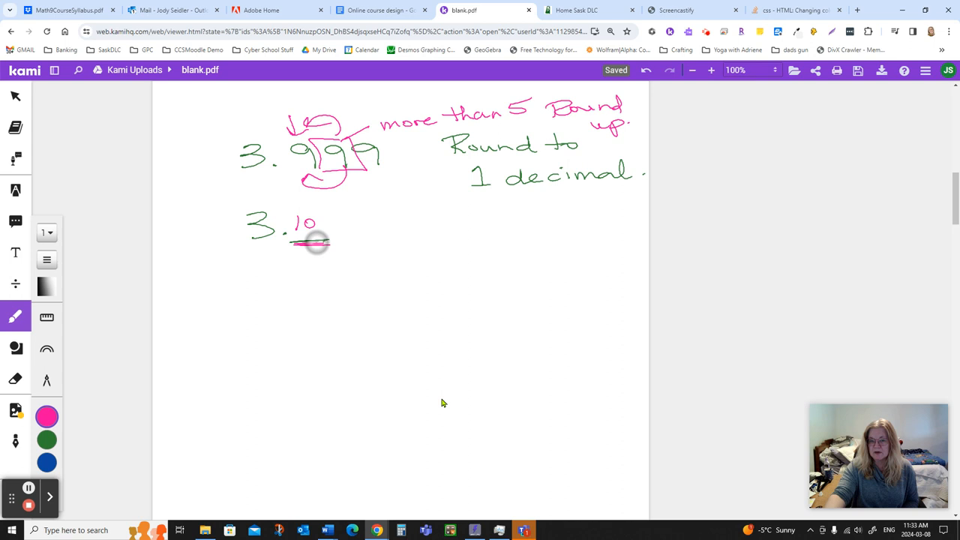
pyautogui.moveTo(291, 241); pyautogui.dragTo(328, 241)
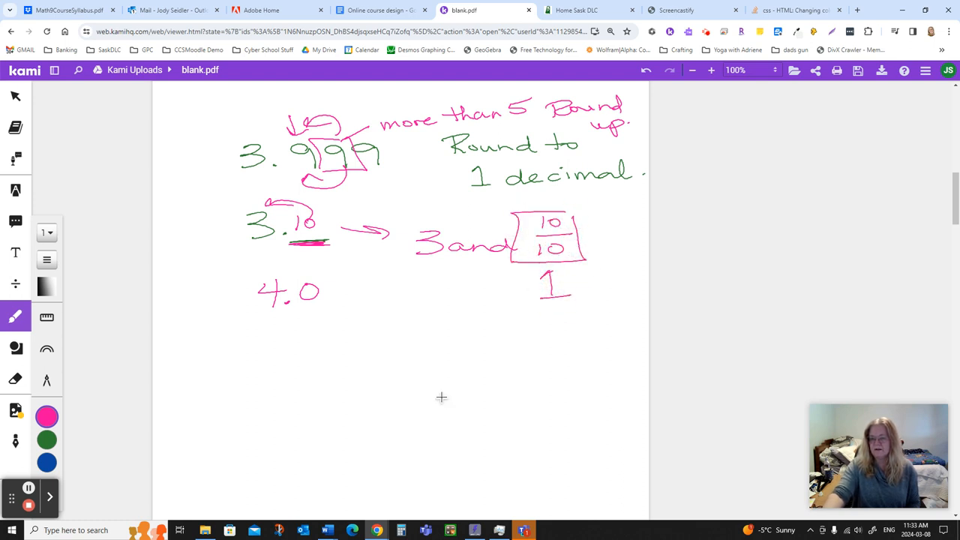
# Write 3 and 1 with an arrow to the answer 4.0 and draw a dividing line under it
pyautogui.moveTo(431, 323); pyautogui.dragTo(525, 322)
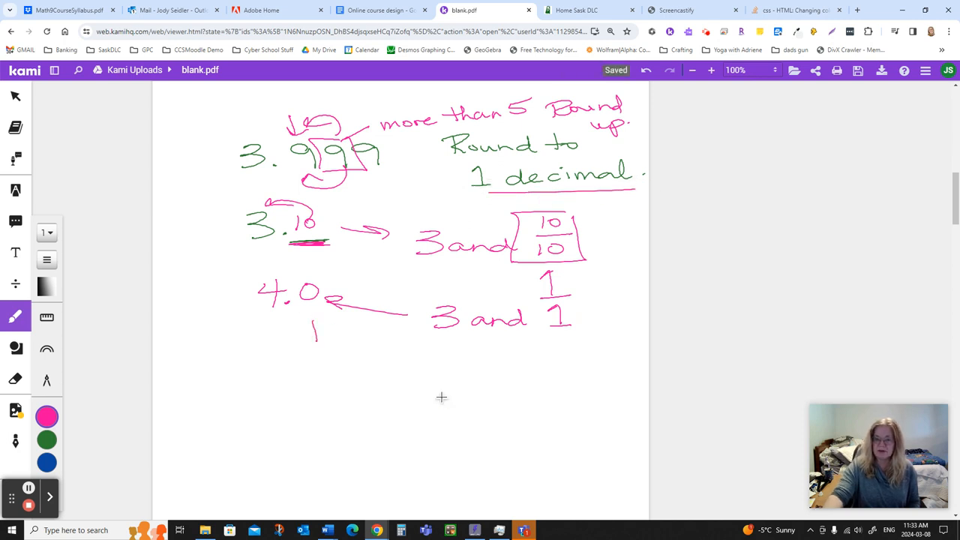
pyautogui.moveTo(315, 338); pyautogui.dragTo(315, 318)
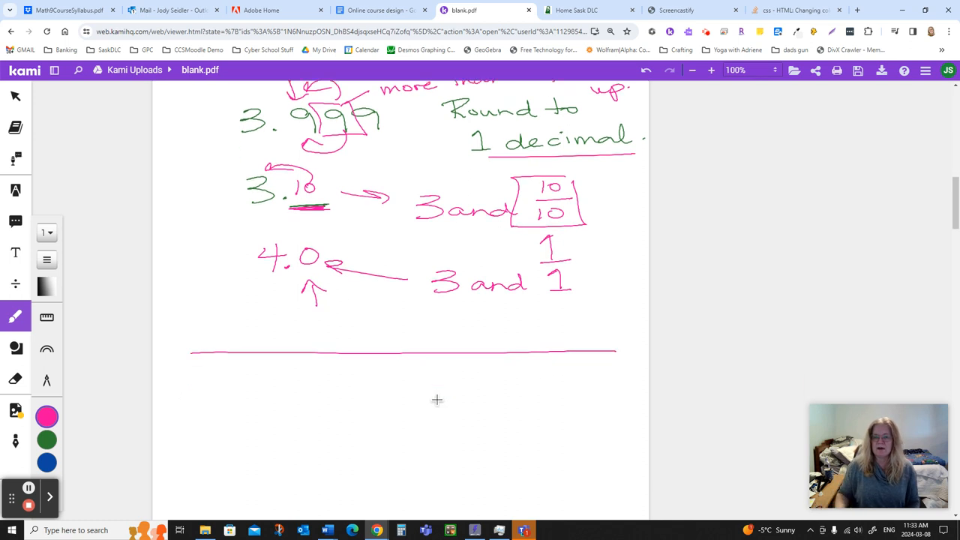
# Below the dividing line, write "Round your answer to 2 places"
pyautogui.scroll(-3)
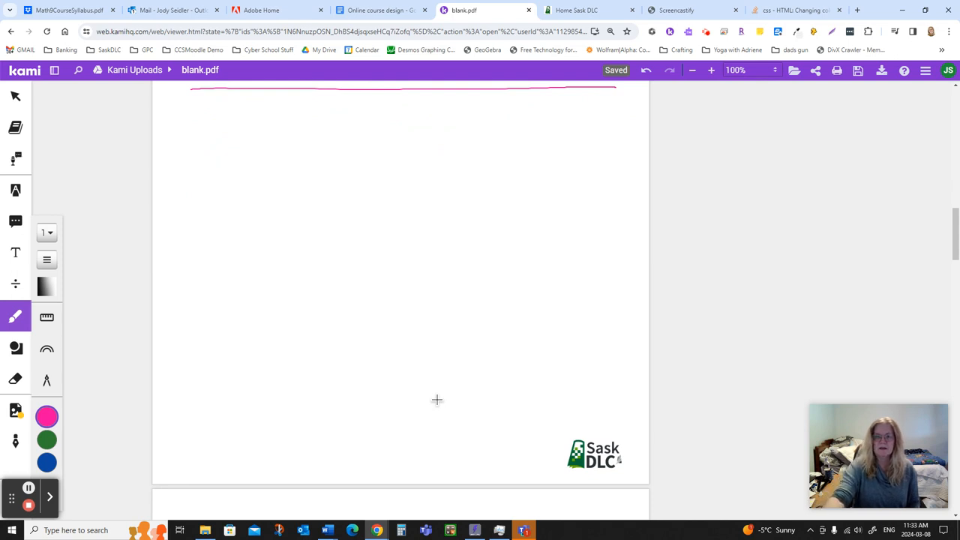
pyautogui.moveTo(196, 128); pyautogui.dragTo(267, 129)
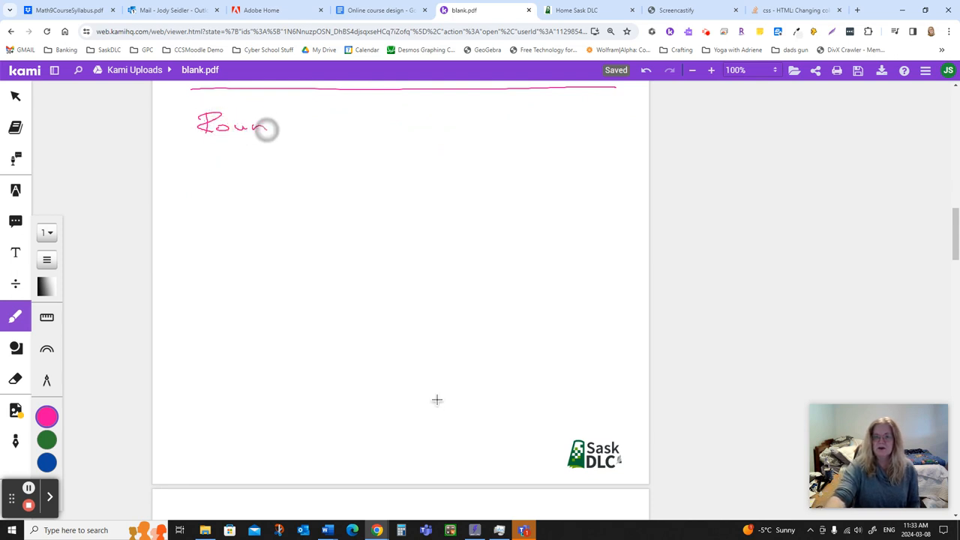
pyautogui.moveTo(308, 132); pyautogui.dragTo(402, 132)
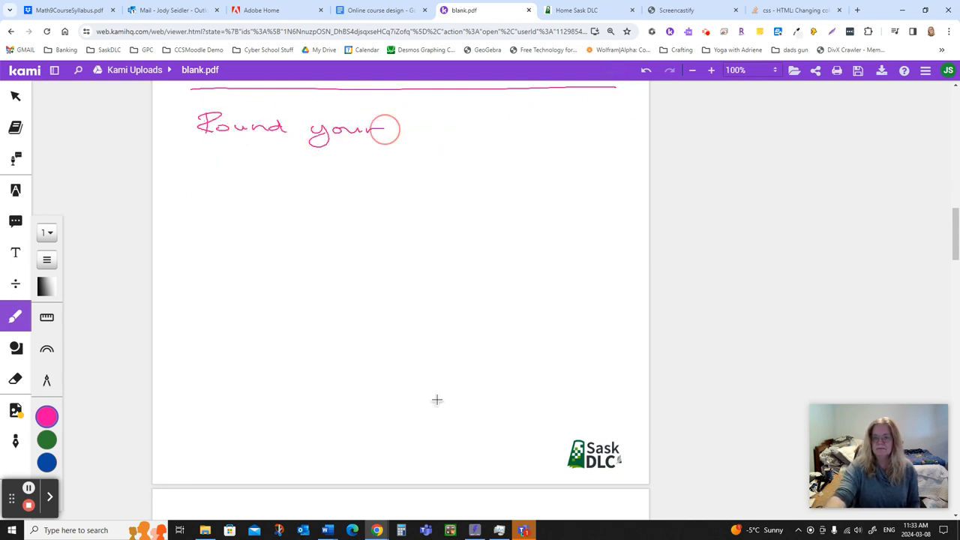
pyautogui.moveTo(408, 129); pyautogui.dragTo(522, 129)
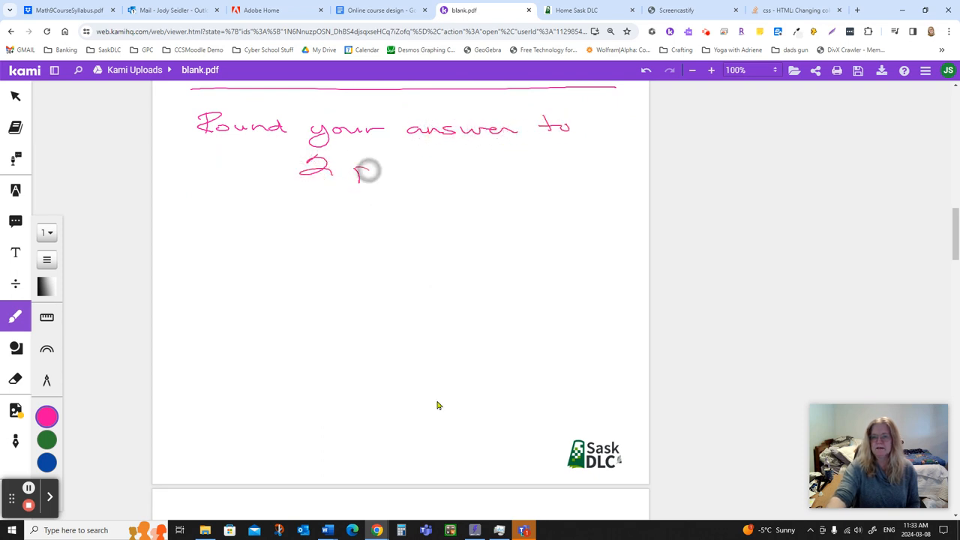
pyautogui.moveTo(352, 168); pyautogui.dragTo(465, 165)
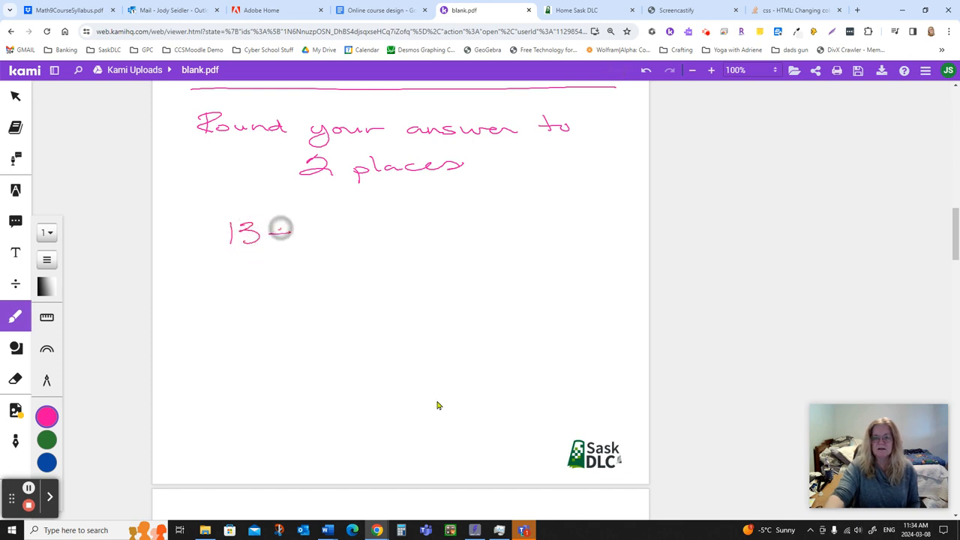
# Write (13 ÷ 3) × 1.5 with the bracket worked out as 4.333… beneath it
pyautogui.moveTo(277, 228); pyautogui.dragTo(288, 237)
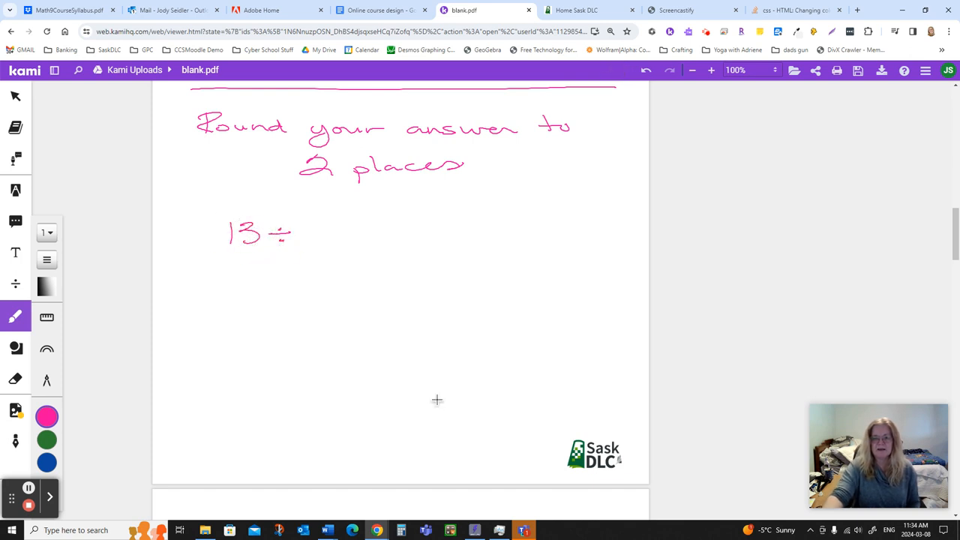
pyautogui.moveTo(307, 225); pyautogui.dragTo(322, 243)
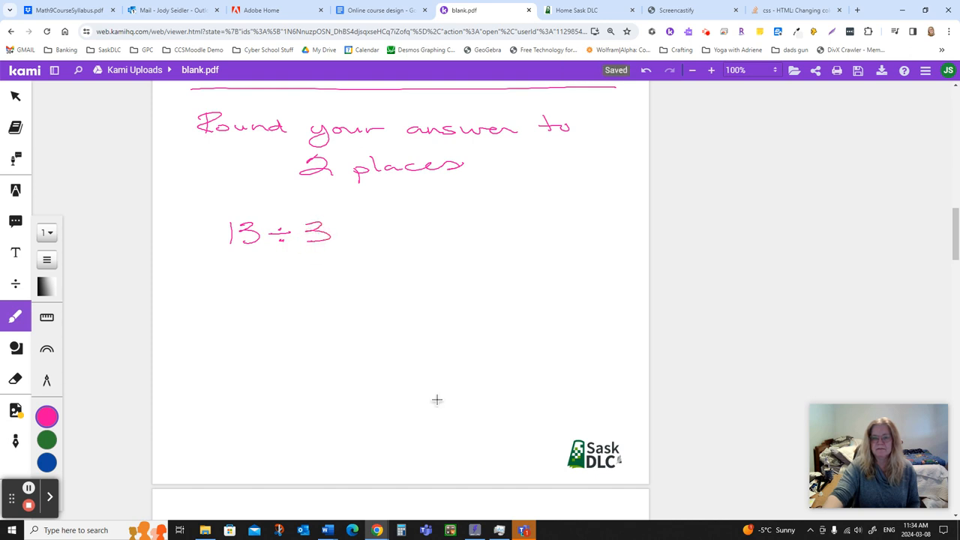
pyautogui.moveTo(217, 217); pyautogui.dragTo(345, 255)
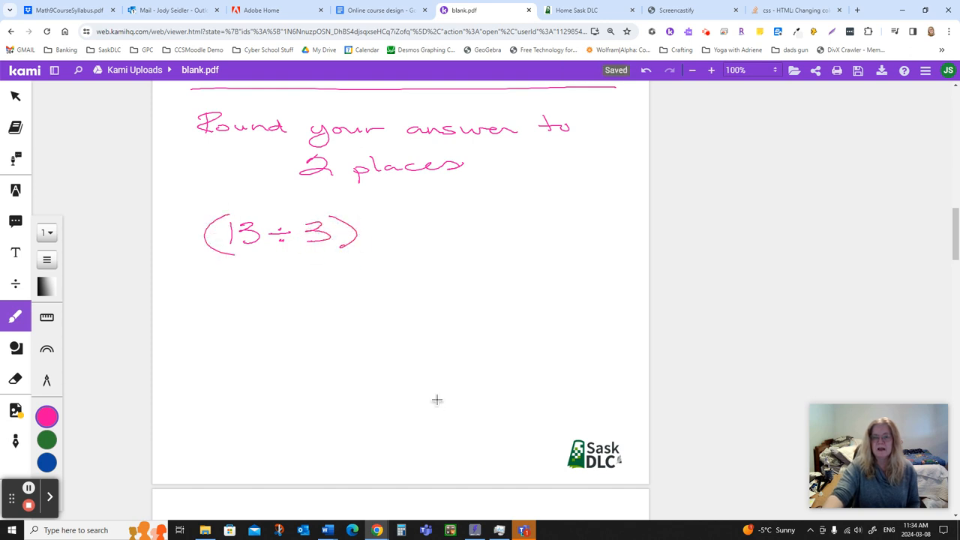
pyautogui.moveTo(375, 243); pyautogui.dragTo(390, 225)
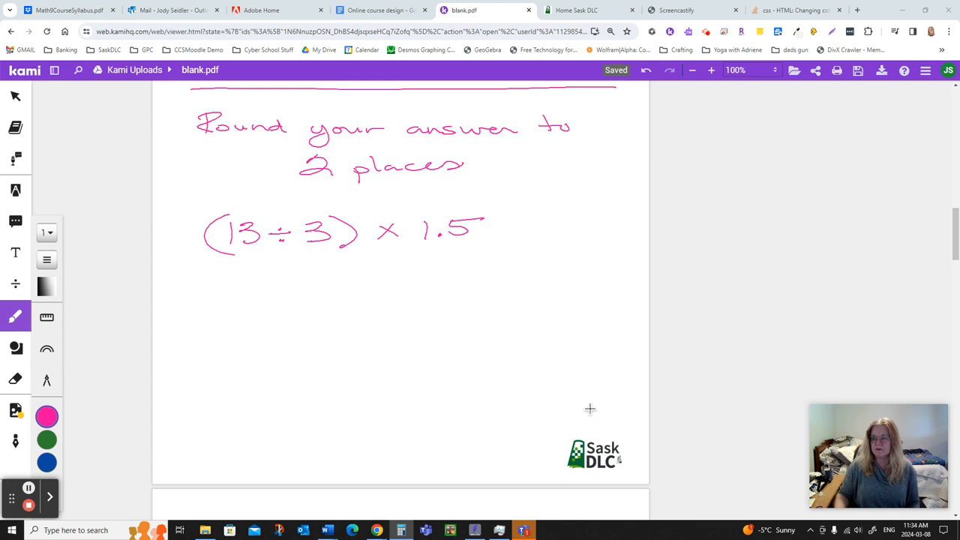
pyautogui.moveTo(627, 379)
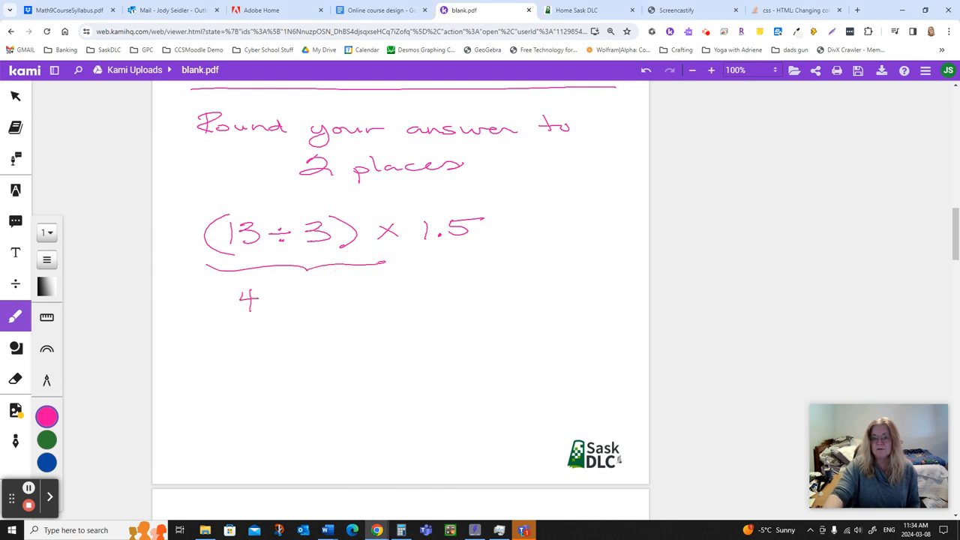
pyautogui.moveTo(267, 300); pyautogui.dragTo(315, 300)
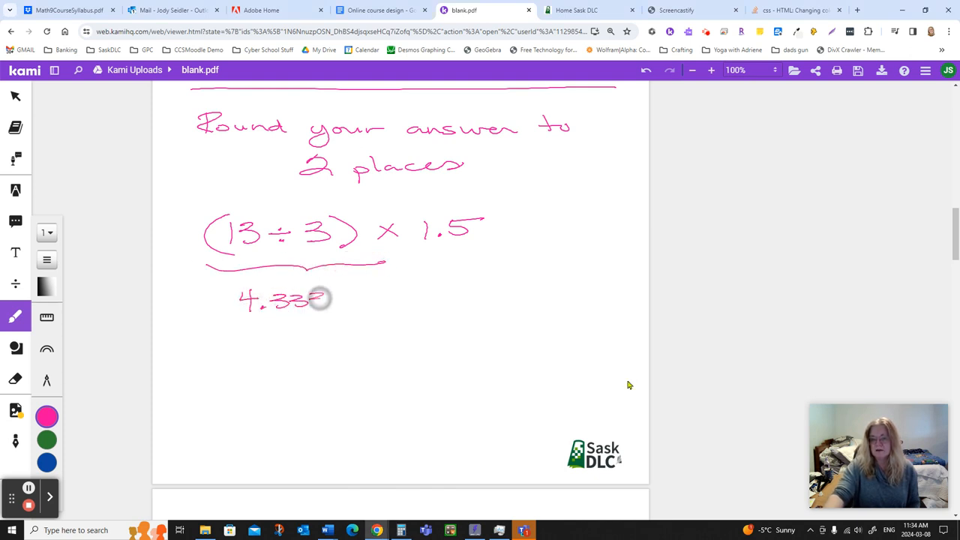
pyautogui.moveTo(323, 300); pyautogui.dragTo(363, 303)
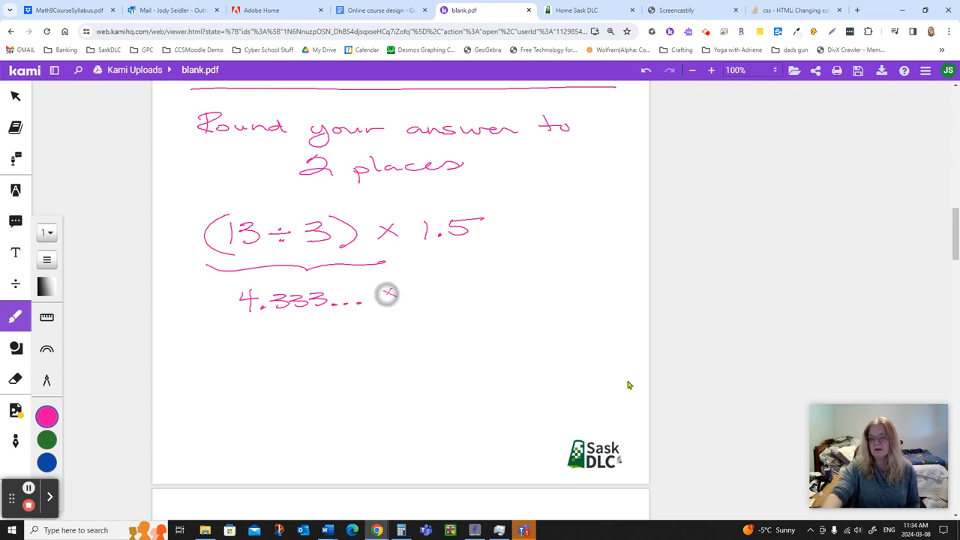
# Write × 1.5 beside 4.333…, get 6.5 in Windows Calculator and close it
pyautogui.moveTo(375, 292); pyautogui.dragTo(480, 293)
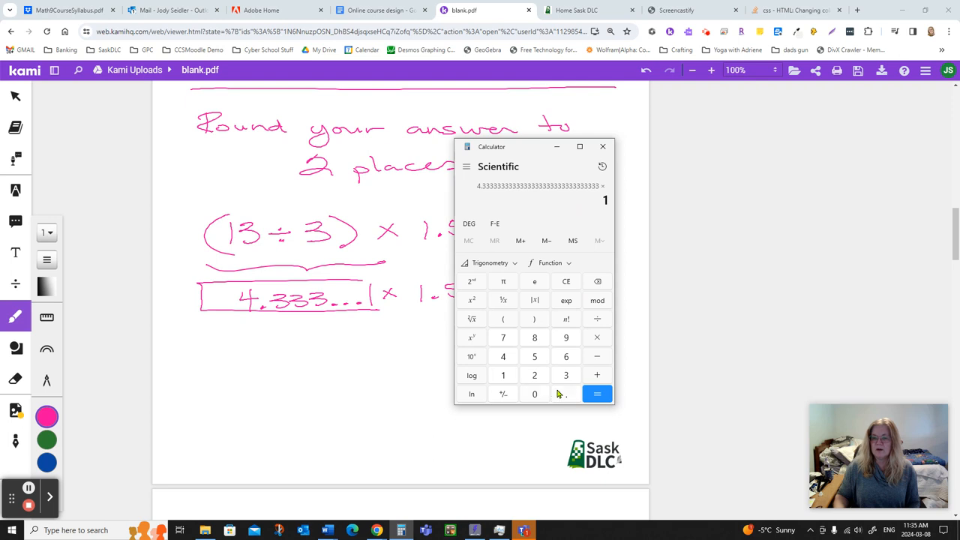
pyautogui.click(597, 393)
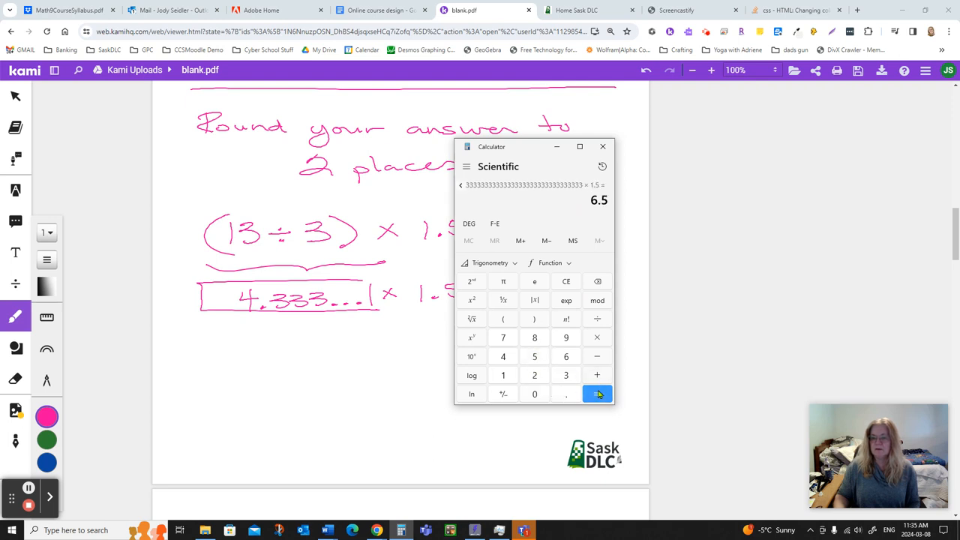
pyautogui.moveTo(492, 147); pyautogui.dragTo(774, 110)
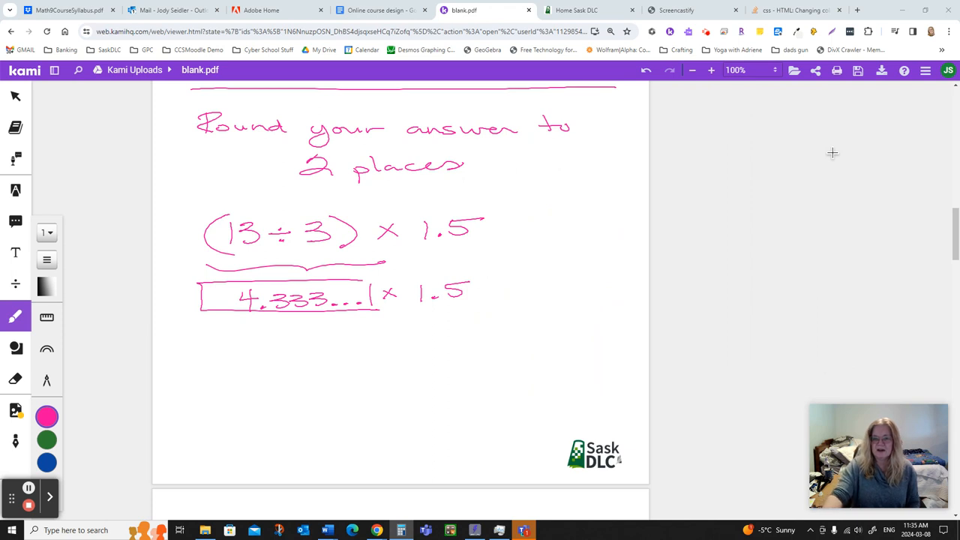
# Write and box the answer 6.5, with arrows back to "2 places" and the 4.333… × 1.5 line
pyautogui.moveTo(273, 333); pyautogui.dragTo(327, 348)
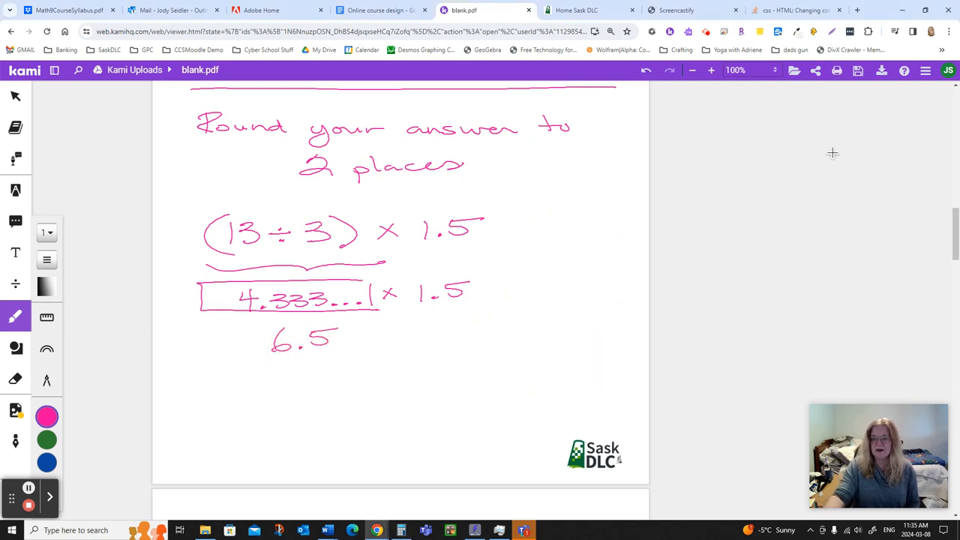
pyautogui.moveTo(339, 357); pyautogui.dragTo(561, 354)
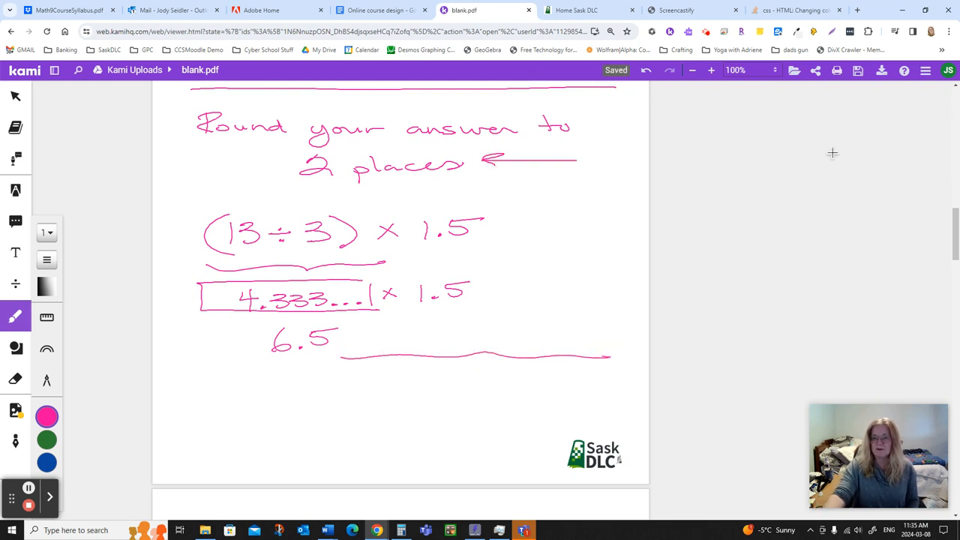
pyautogui.click(363, 354)
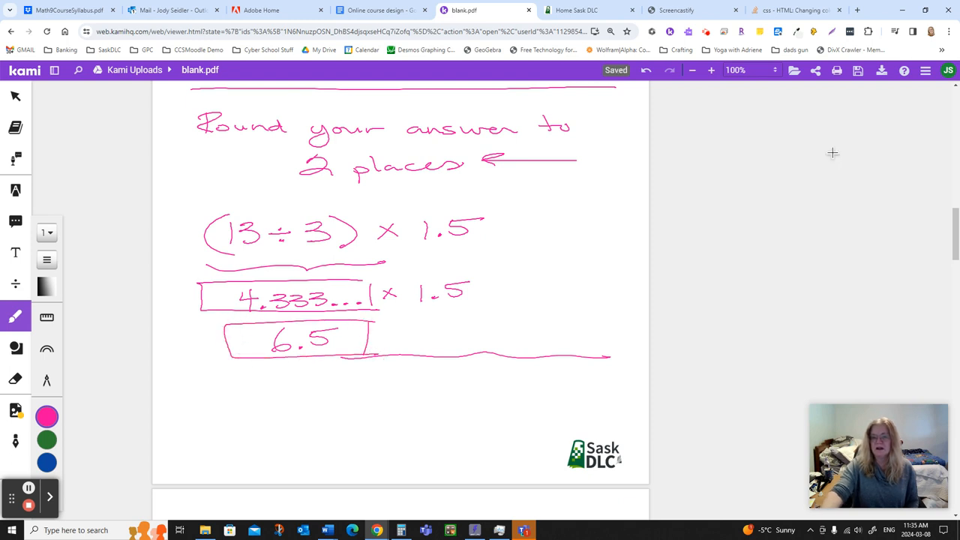
pyautogui.moveTo(558, 272); pyautogui.dragTo(498, 282)
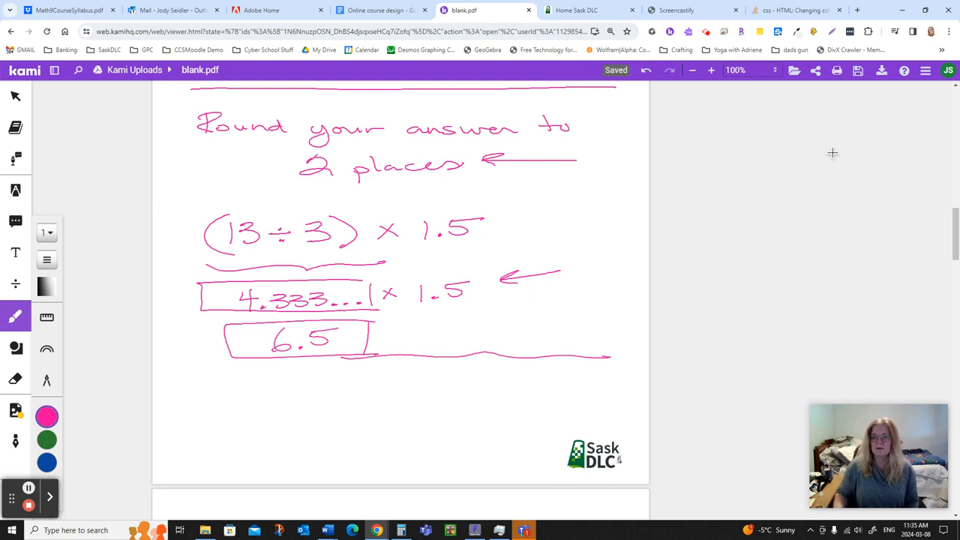
pyautogui.moveTo(543, 267)
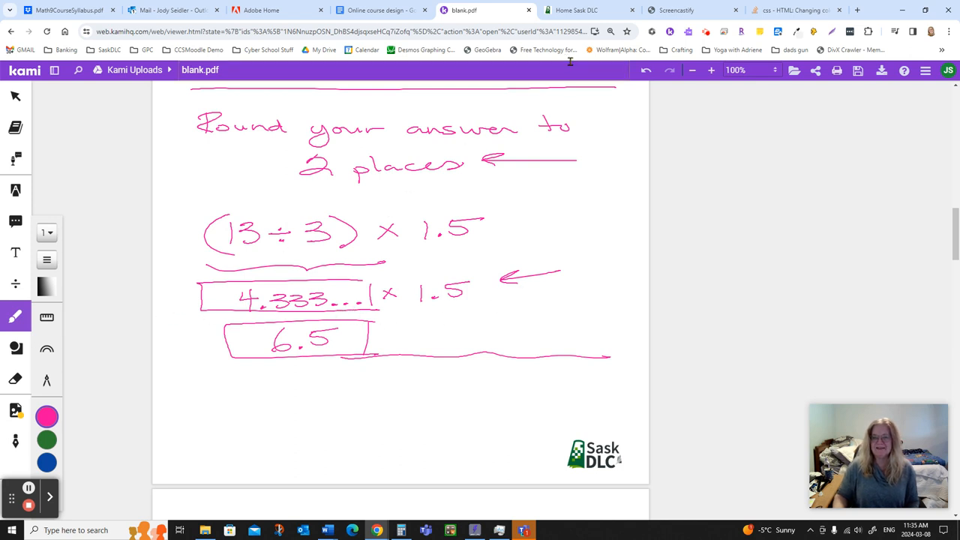
pyautogui.click(705, 31)
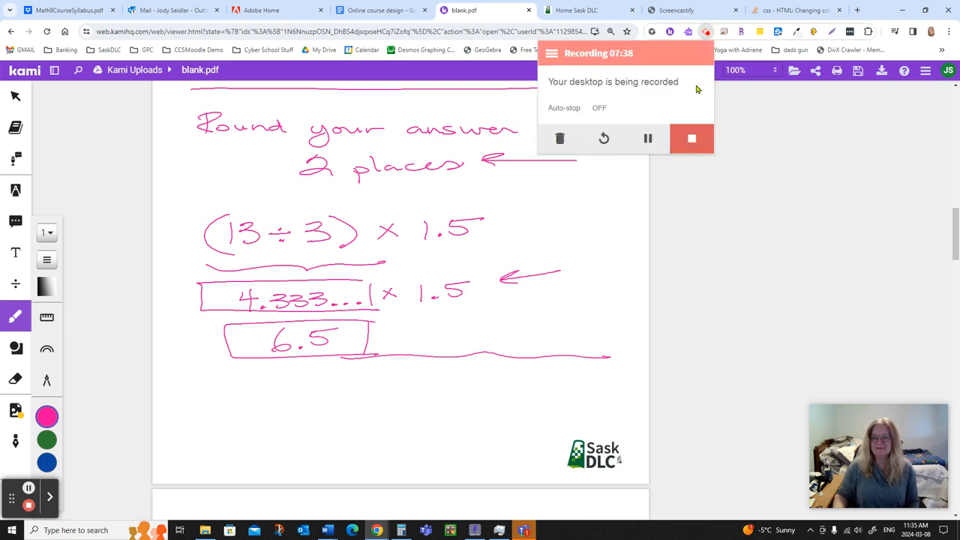